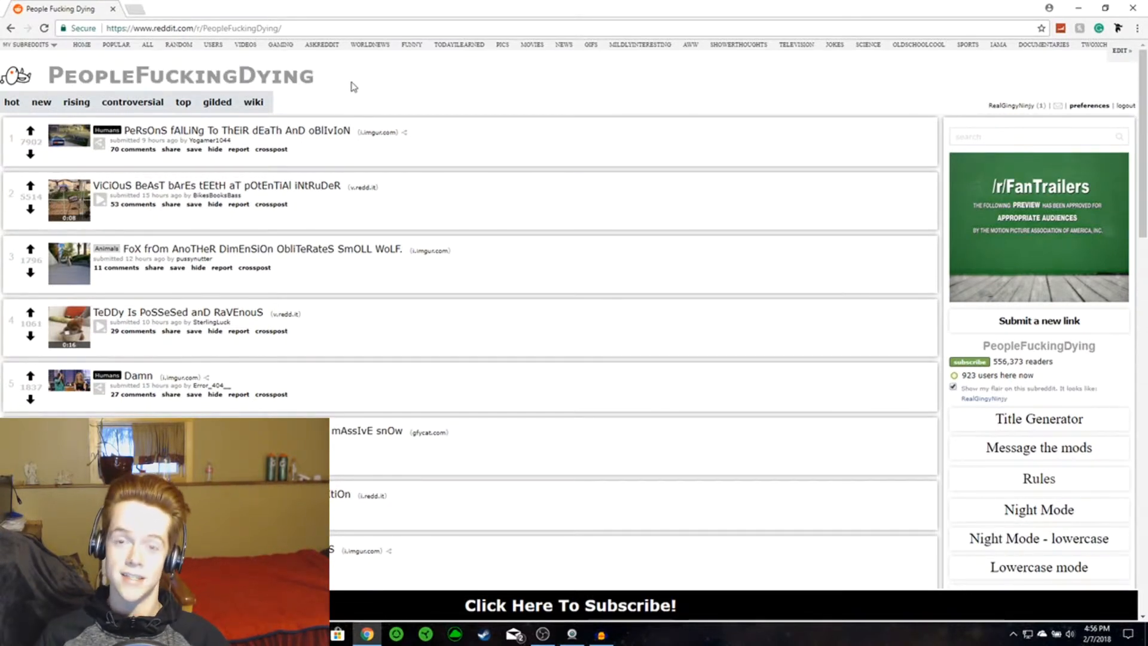
pyautogui.moveTo(376, 78)
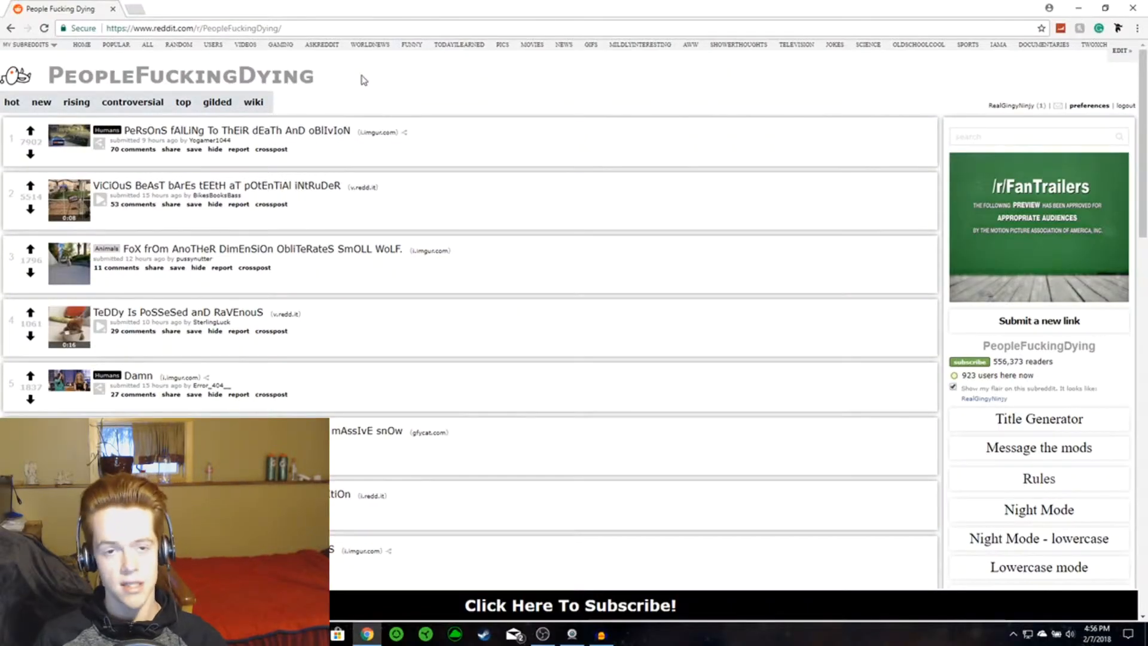
pyautogui.moveTo(430, 72)
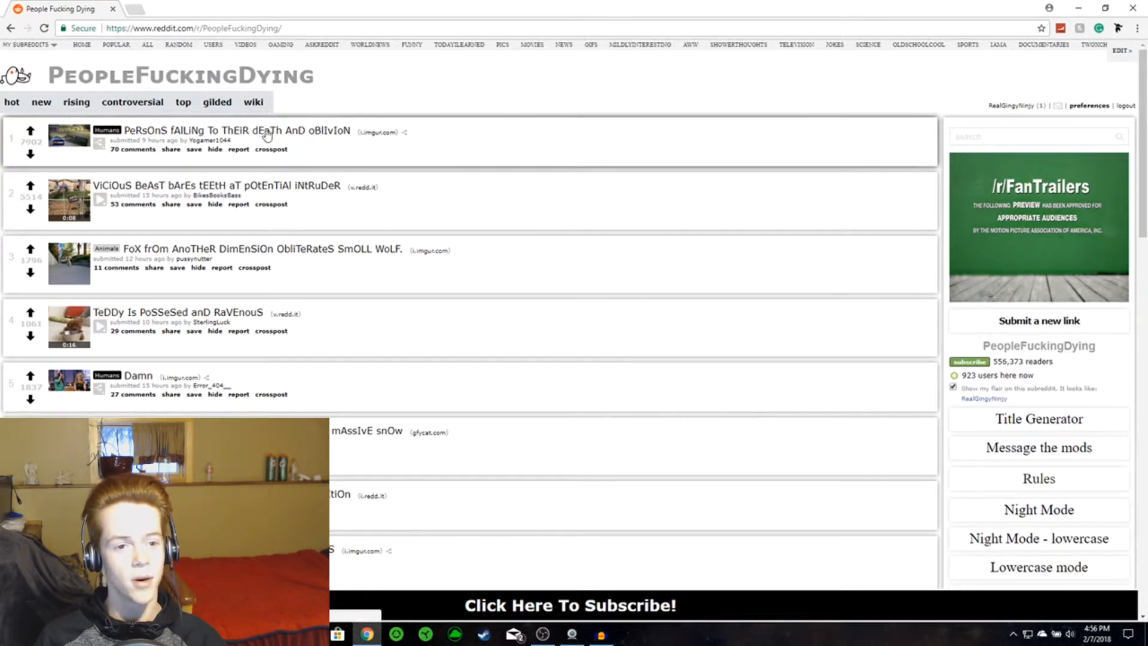
pyautogui.moveTo(418, 100)
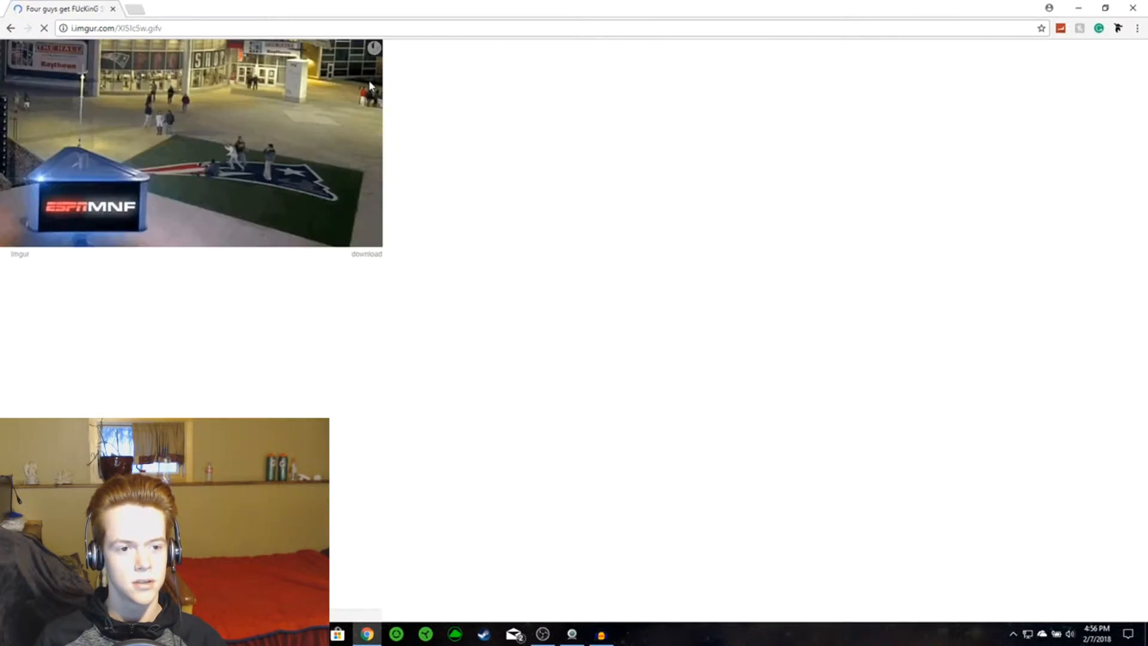
pyautogui.moveTo(248, 280)
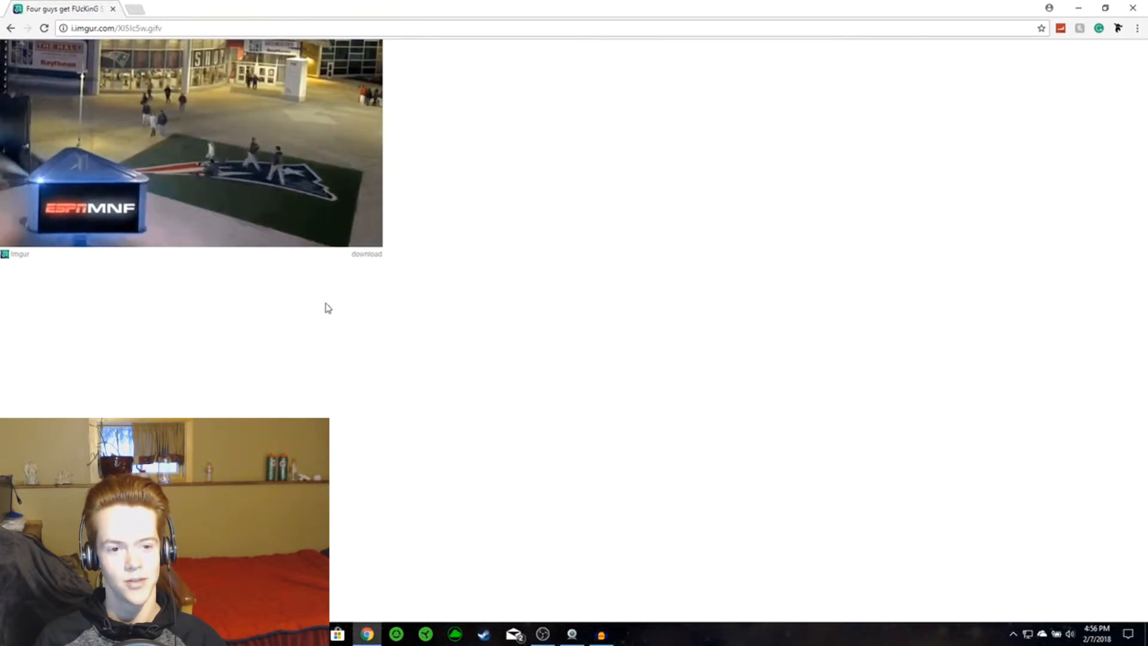
pyautogui.moveTo(11, 28)
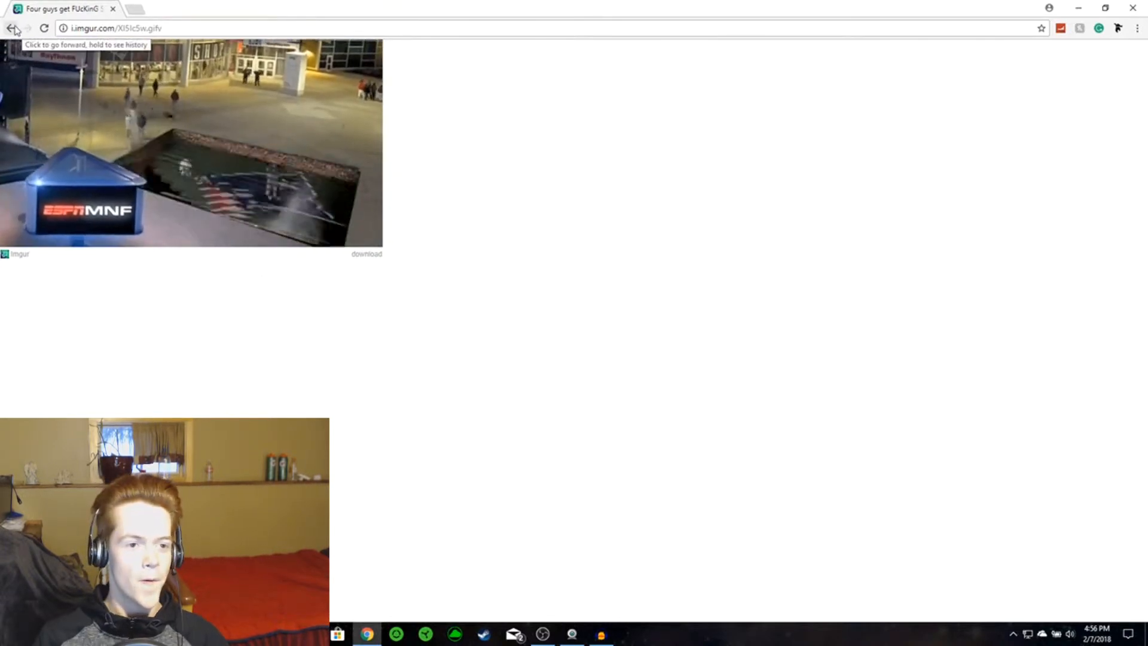
# Step: Return from the Imgur stadium clip to the subreddit post list
pyautogui.click(10, 29)
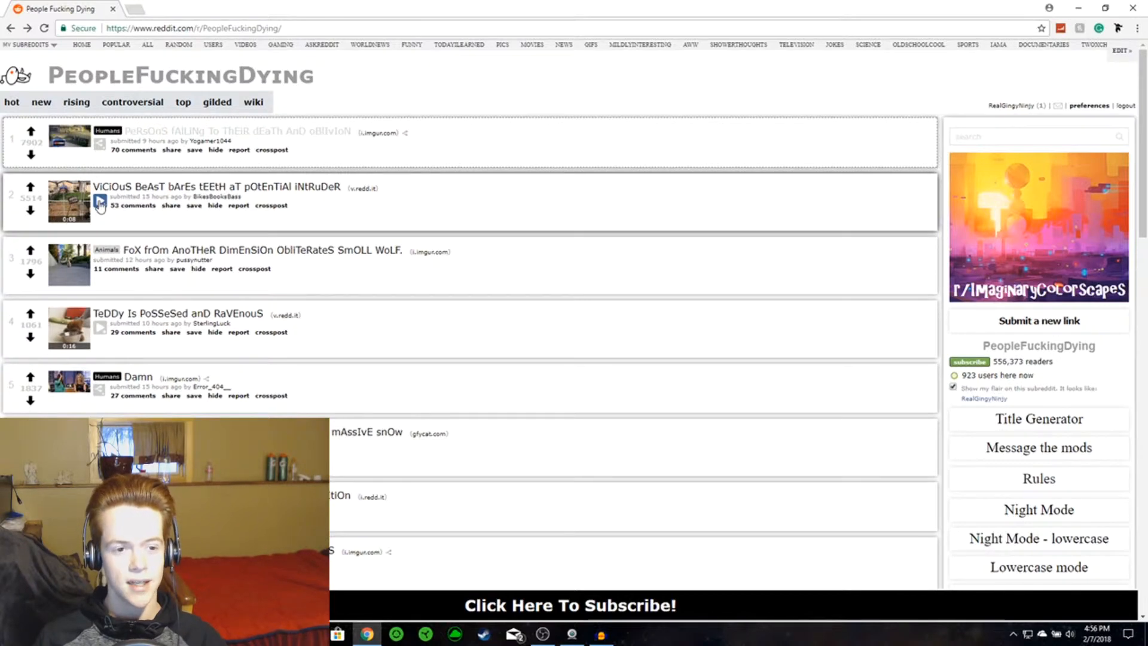
# Step: Play the vicious beast dog video inline and move down to the fox post
pyautogui.click(68, 201)
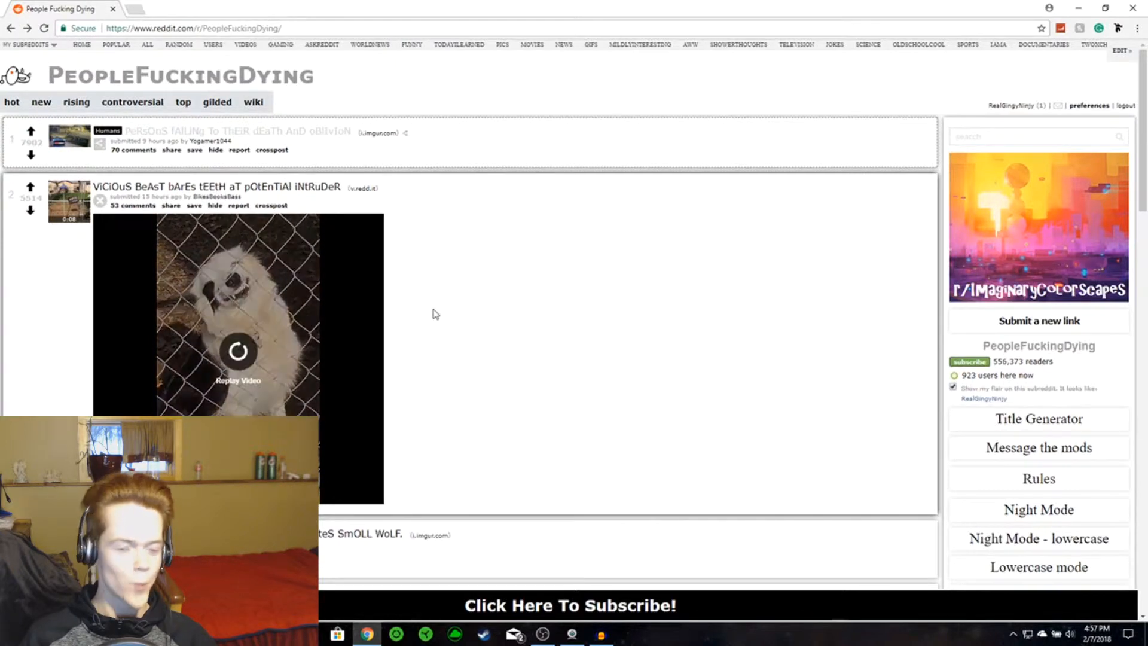
pyautogui.scroll(-3)
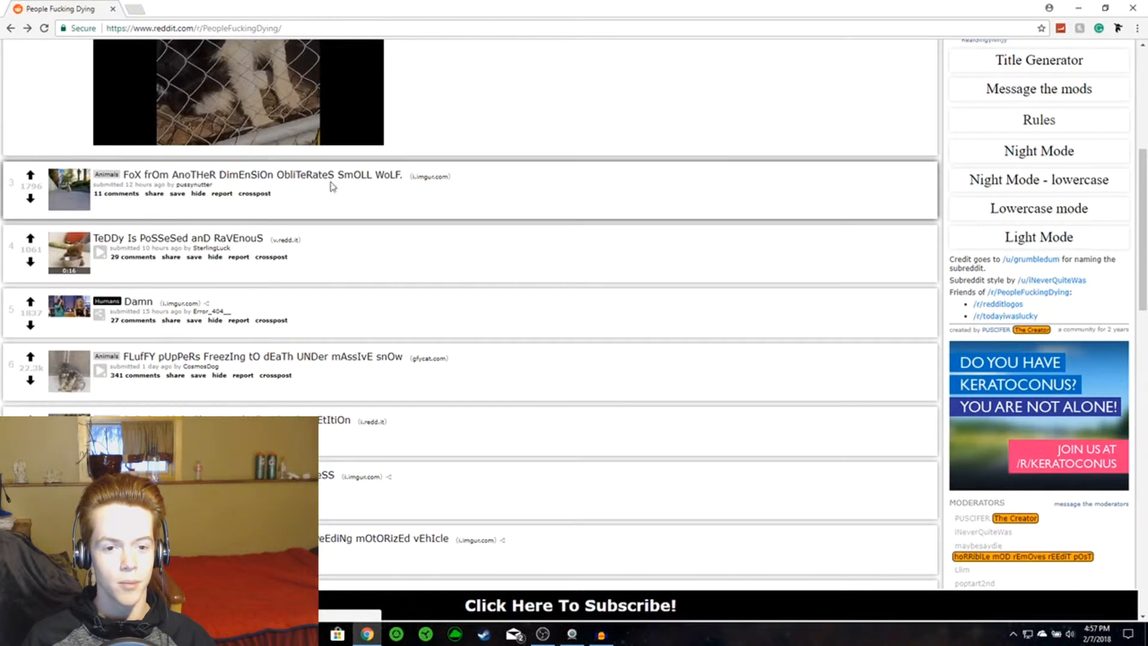
pyautogui.moveTo(390, 185)
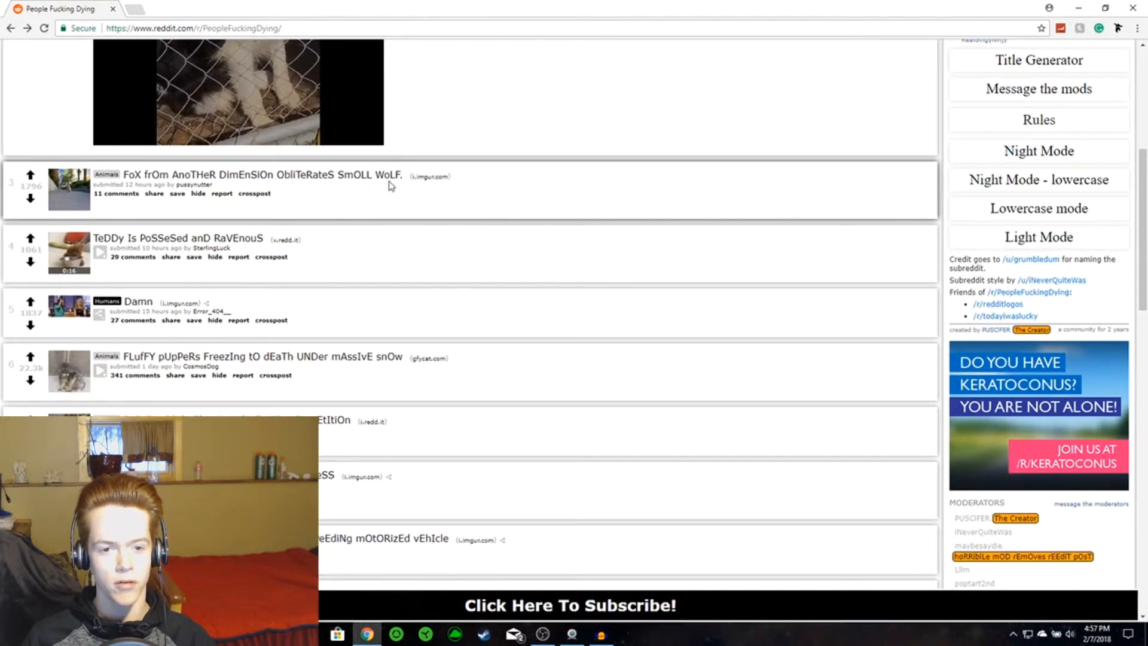
pyautogui.moveTo(324, 196)
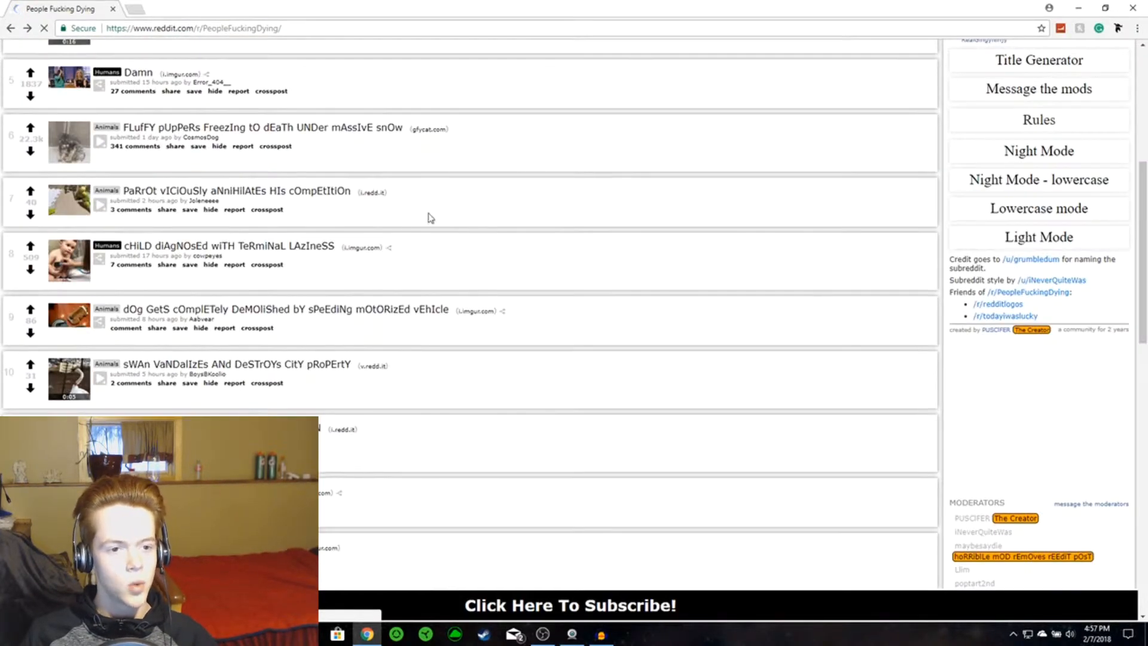
pyautogui.moveTo(139, 155)
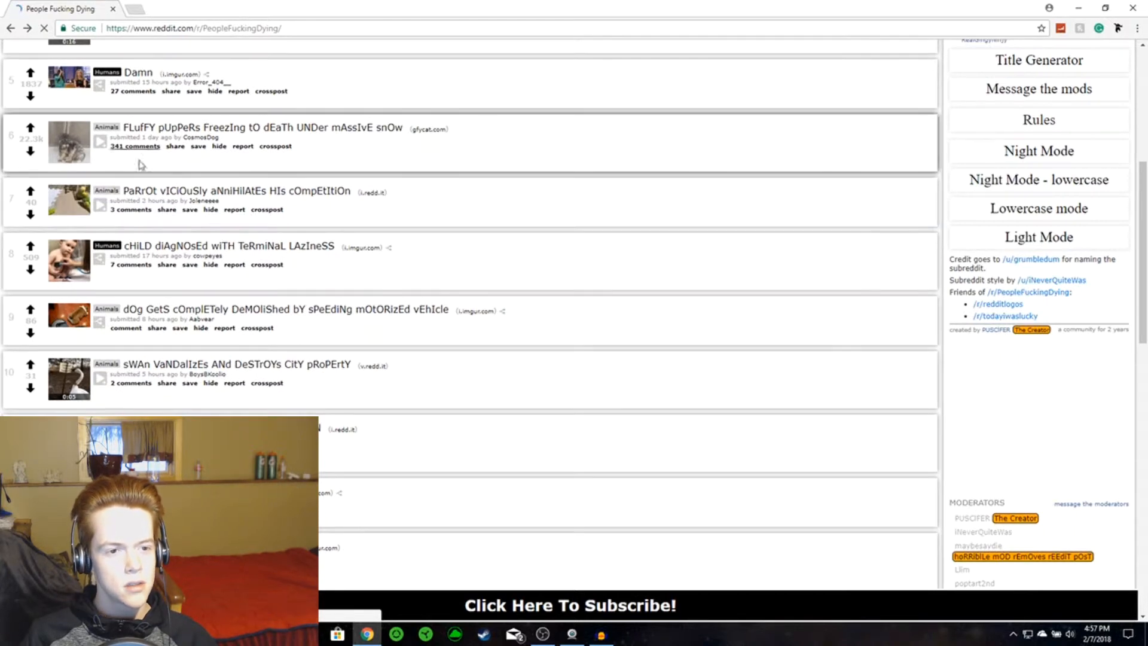
# Step: Scroll back up the listing around the High Five post
pyautogui.scroll(3)
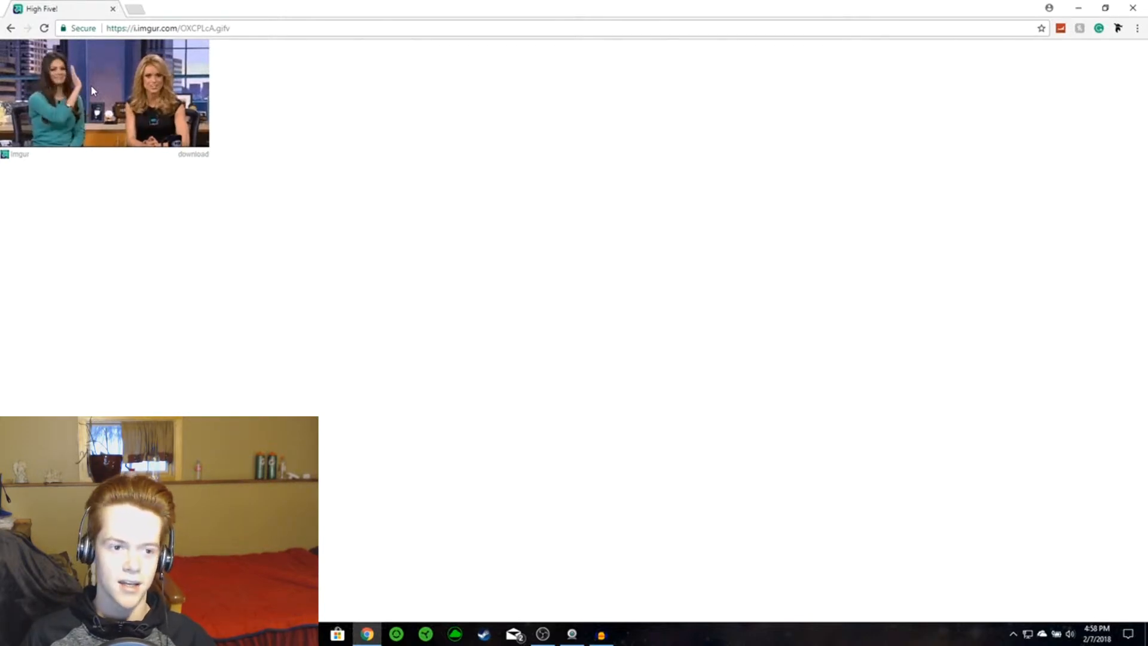
pyautogui.moveTo(86, 207)
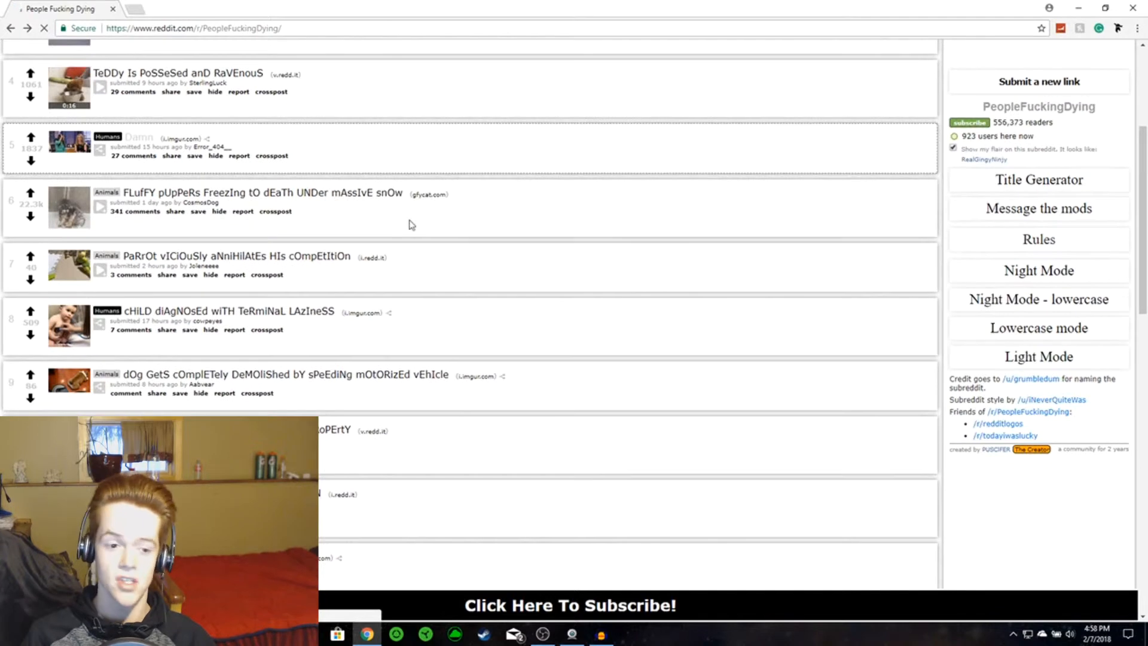
# Step: Scroll down past the swan post to the final posts of the listing
pyautogui.scroll(-3)
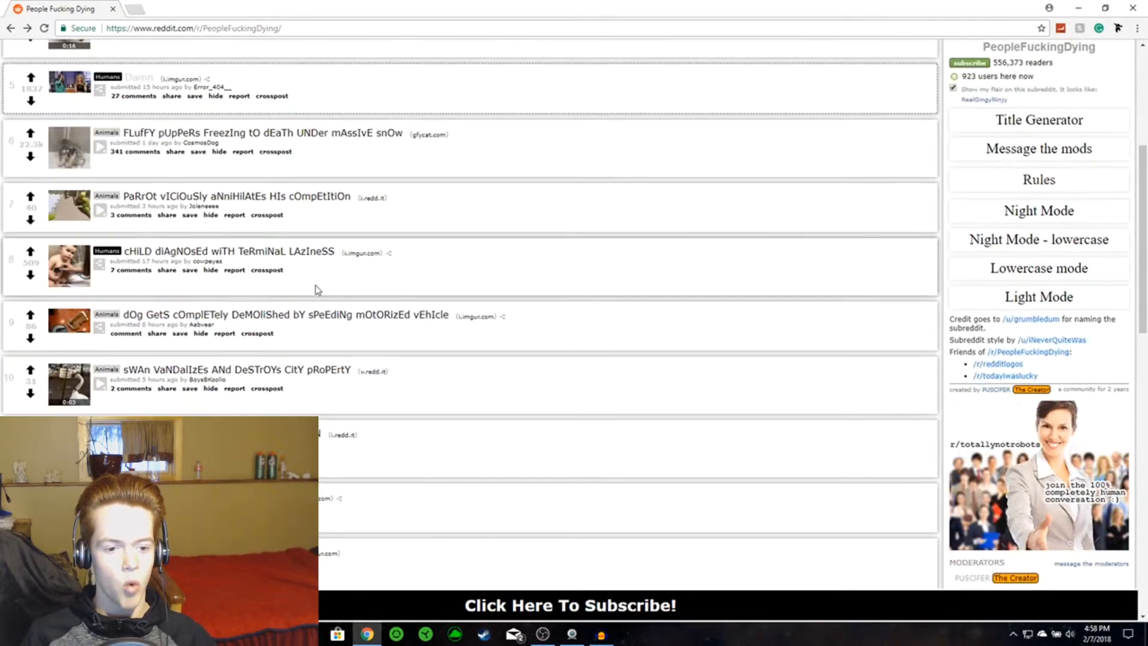
pyautogui.moveTo(213, 377)
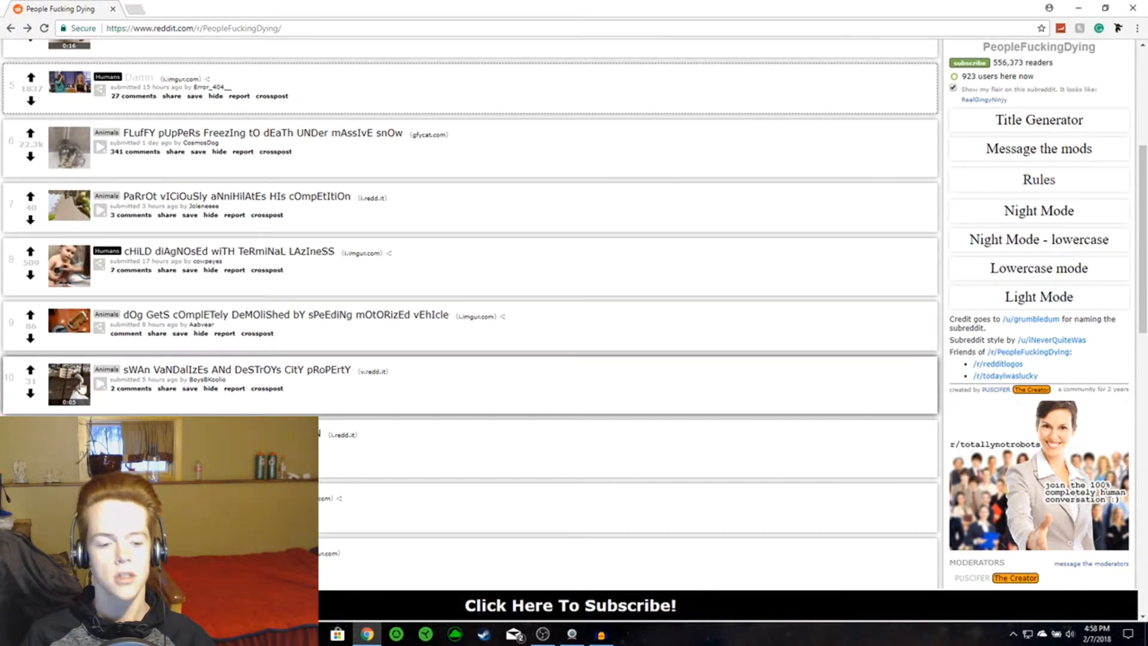
pyautogui.scroll(-3)
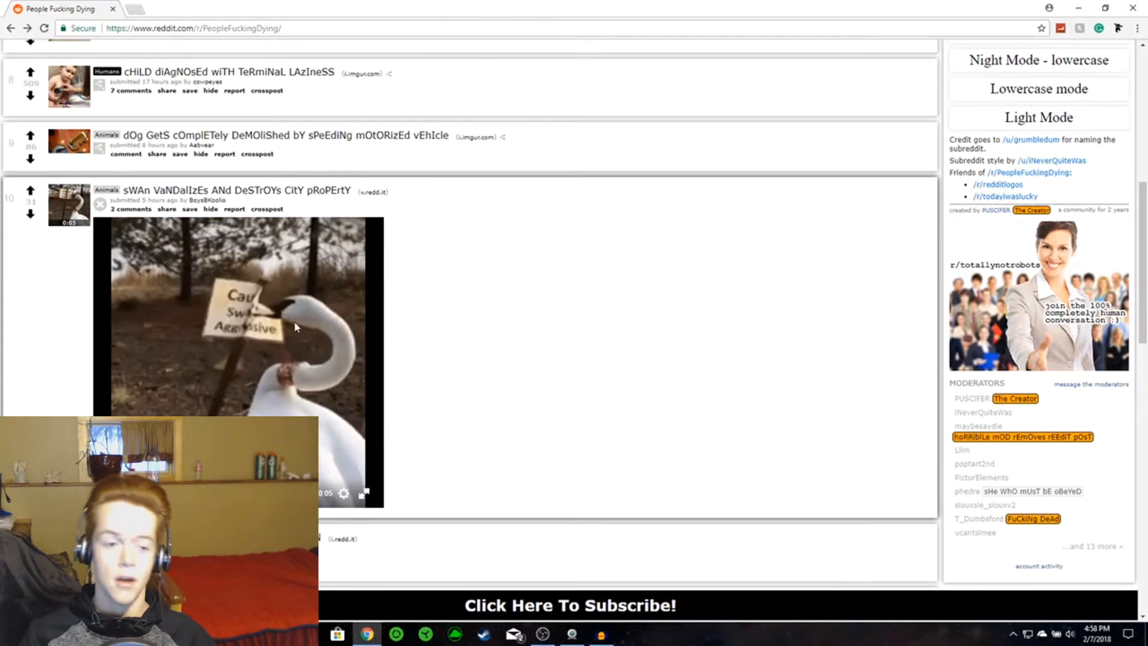
pyautogui.scroll(-3)
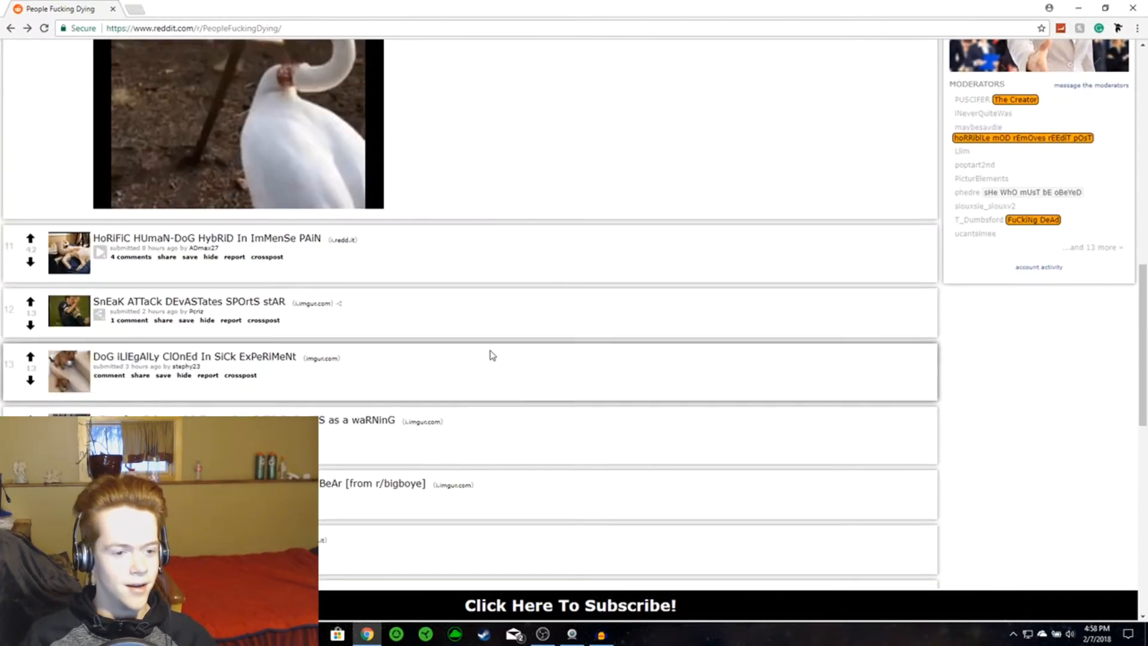
pyautogui.scroll(-3)
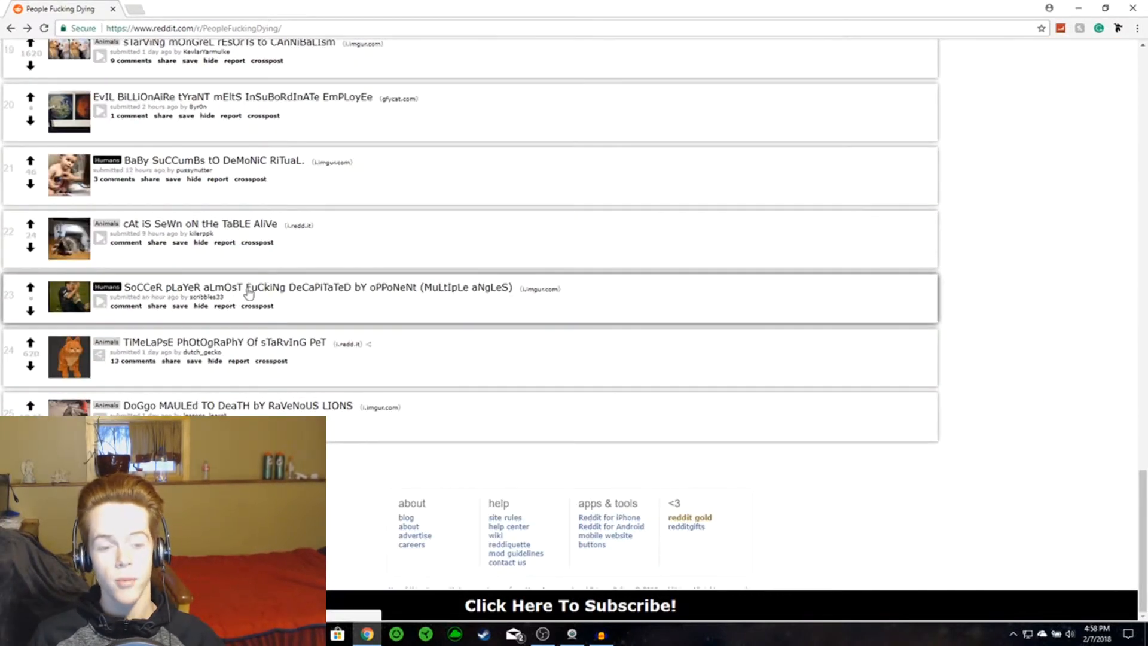
pyautogui.moveTo(379, 290)
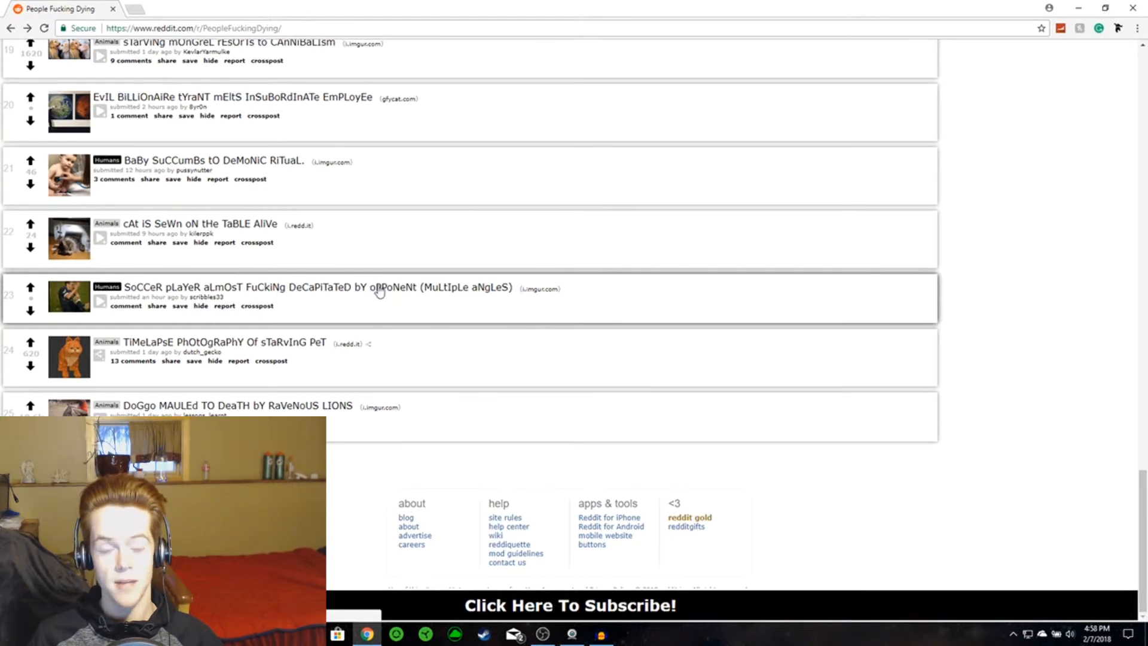
pyautogui.moveTo(435, 295)
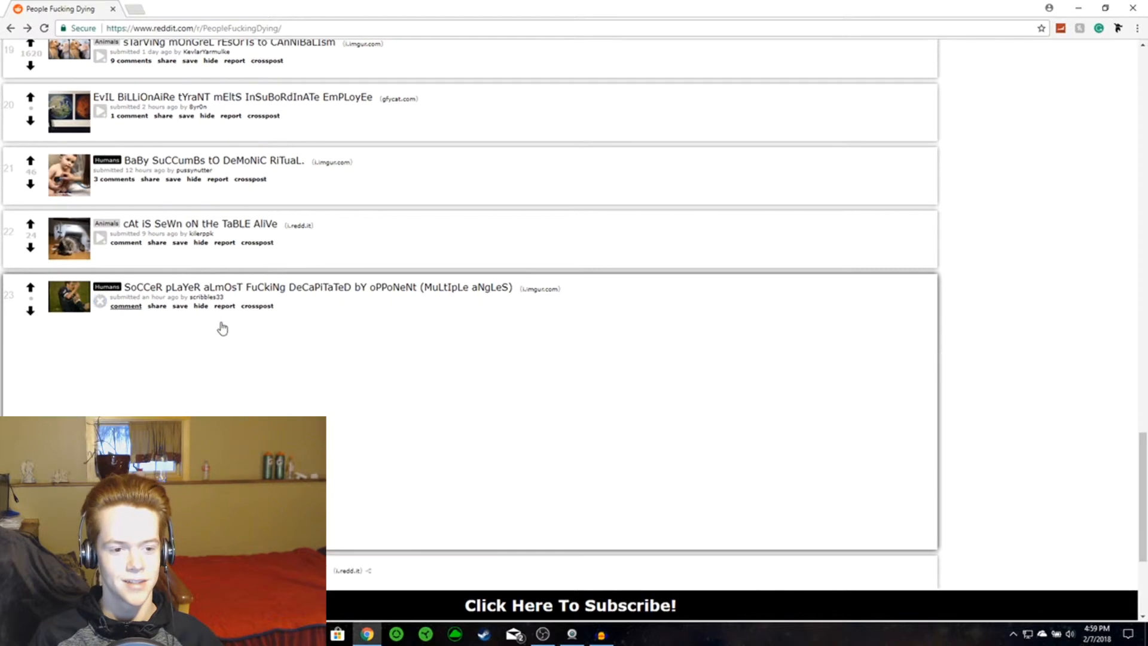
# Step: Play the soccer player almost decapitated clip inline and continue down the listing
pyautogui.click(99, 302)
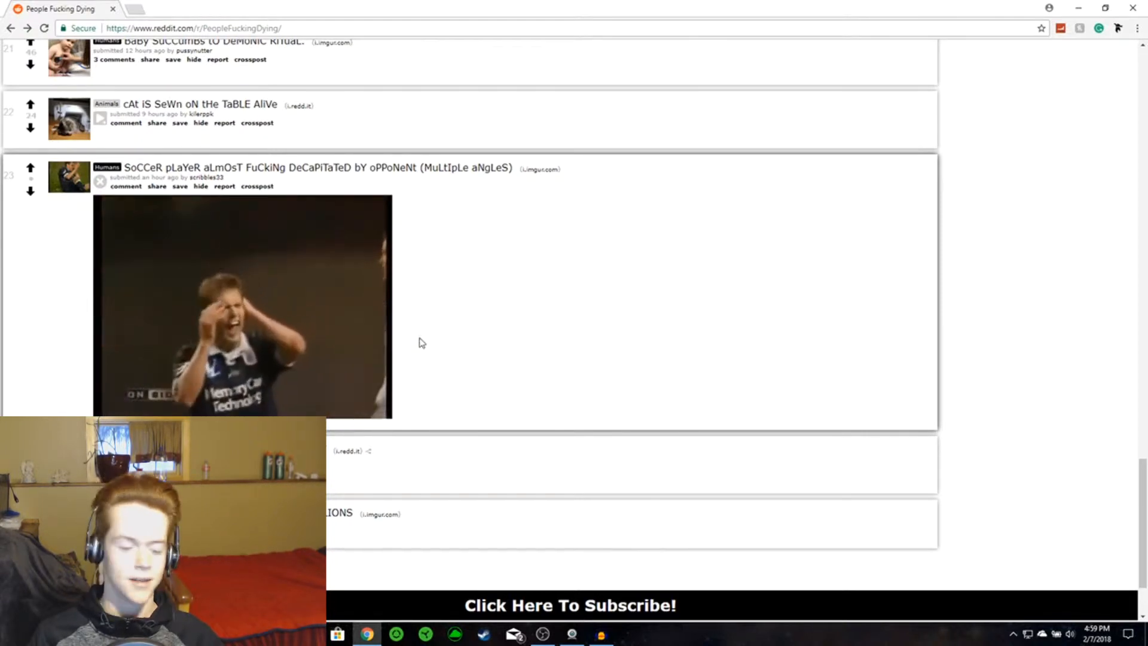
pyautogui.scroll(-3)
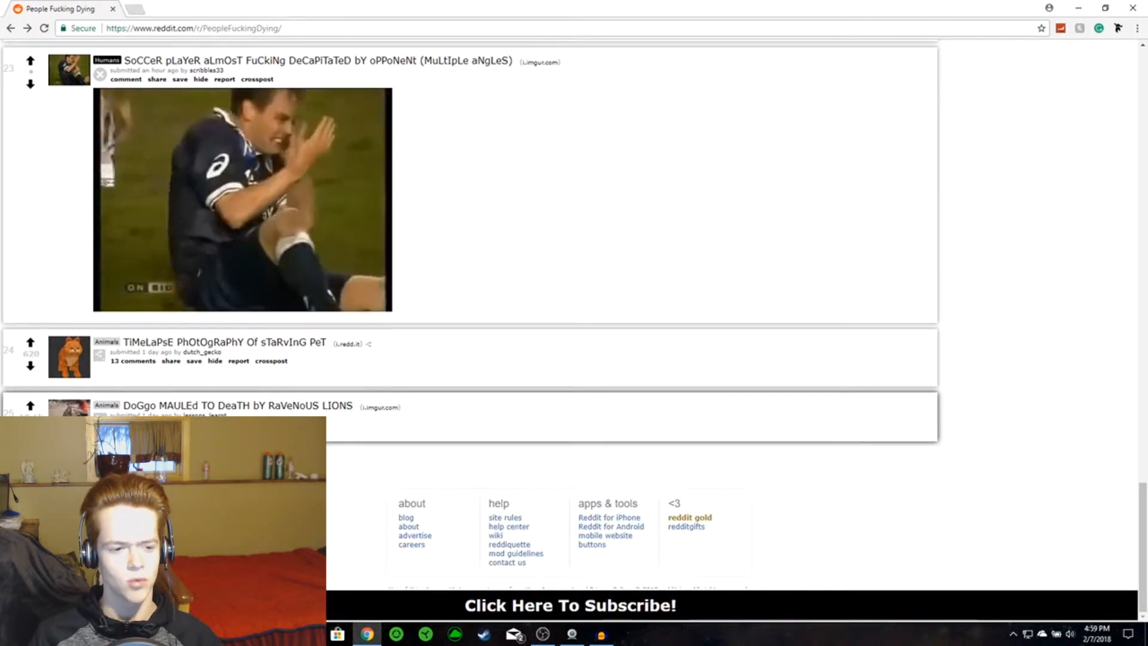
pyautogui.scroll(-3)
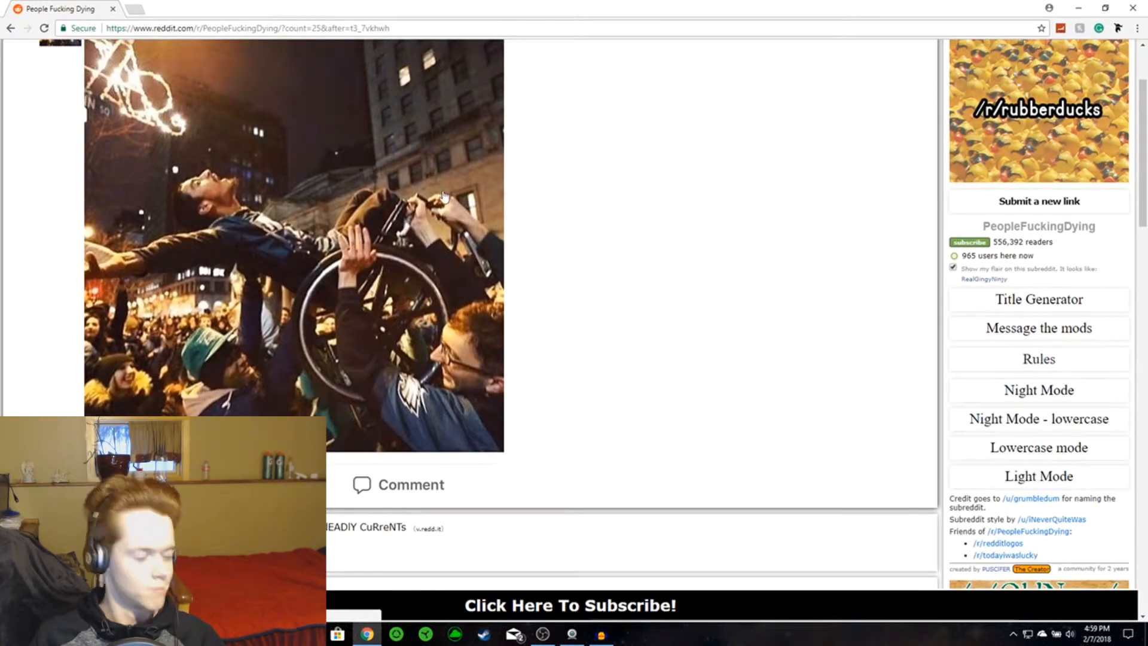
# Step: Scroll through the second page around the camels and Too Horrific For Words posts
pyautogui.scroll(-3)
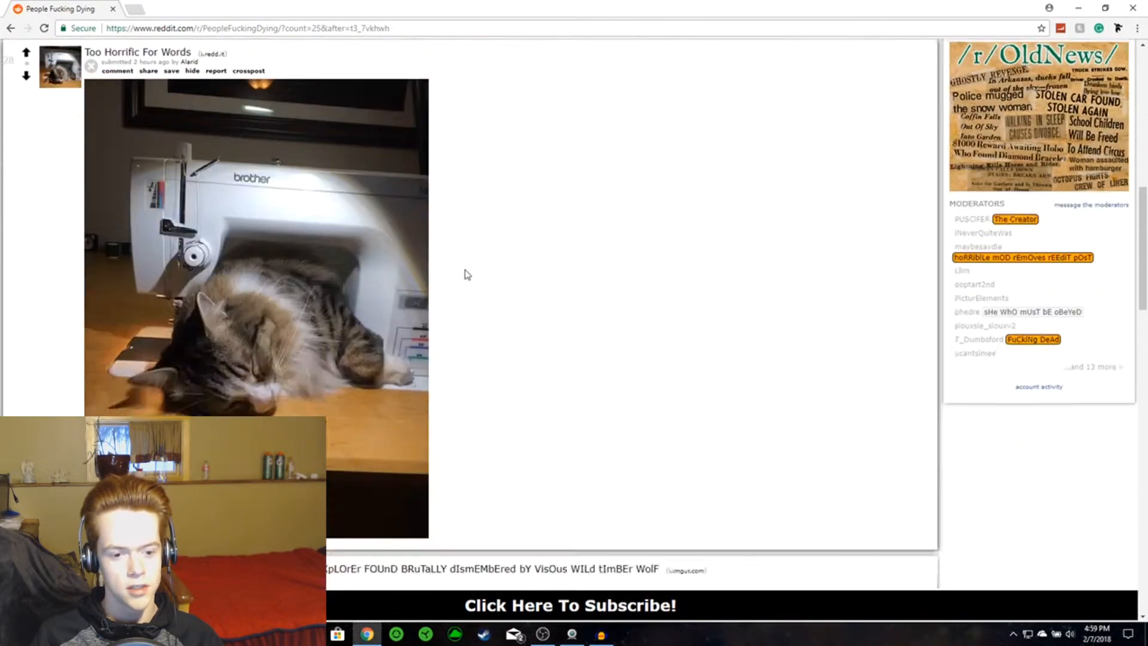
pyautogui.scroll(3)
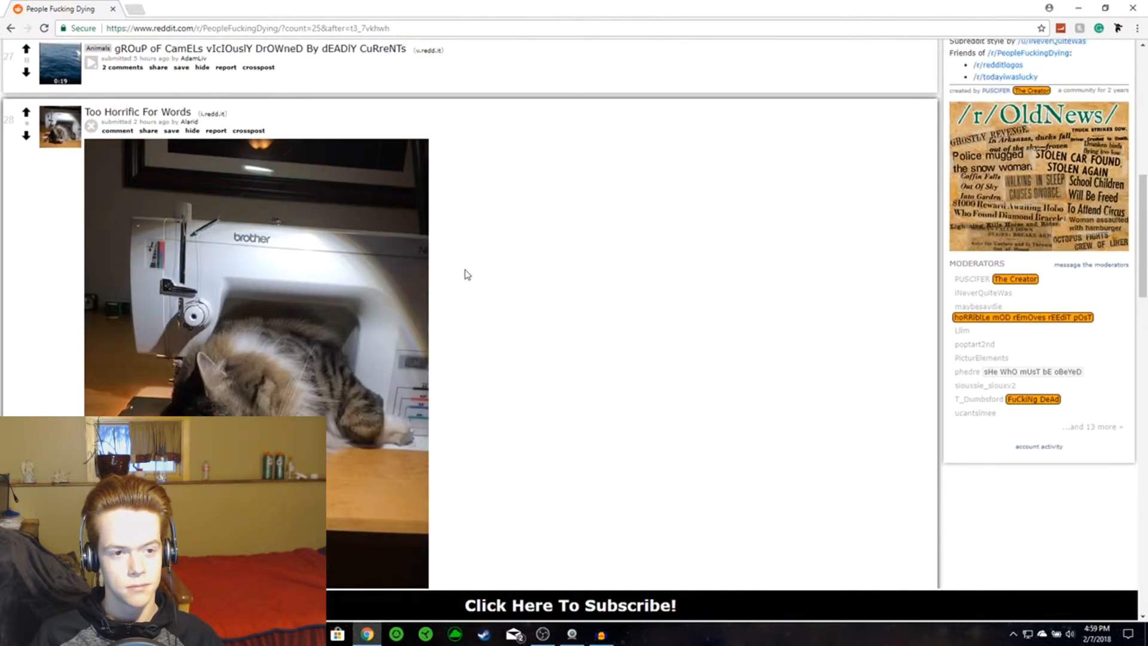
pyautogui.scroll(-3)
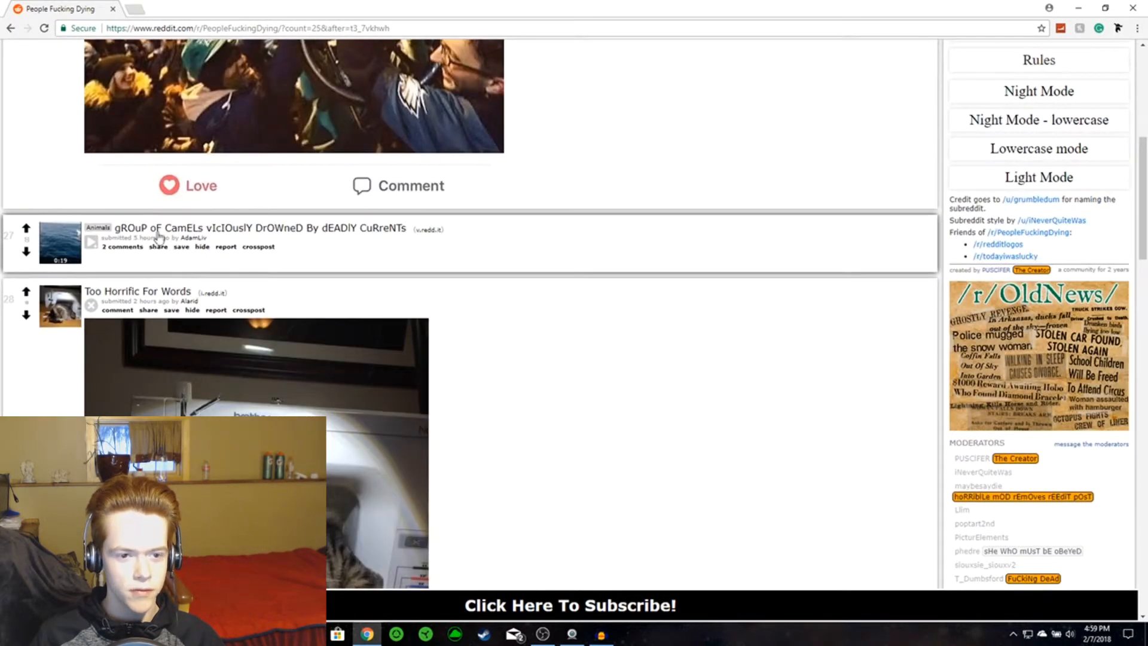
pyautogui.moveTo(372, 238)
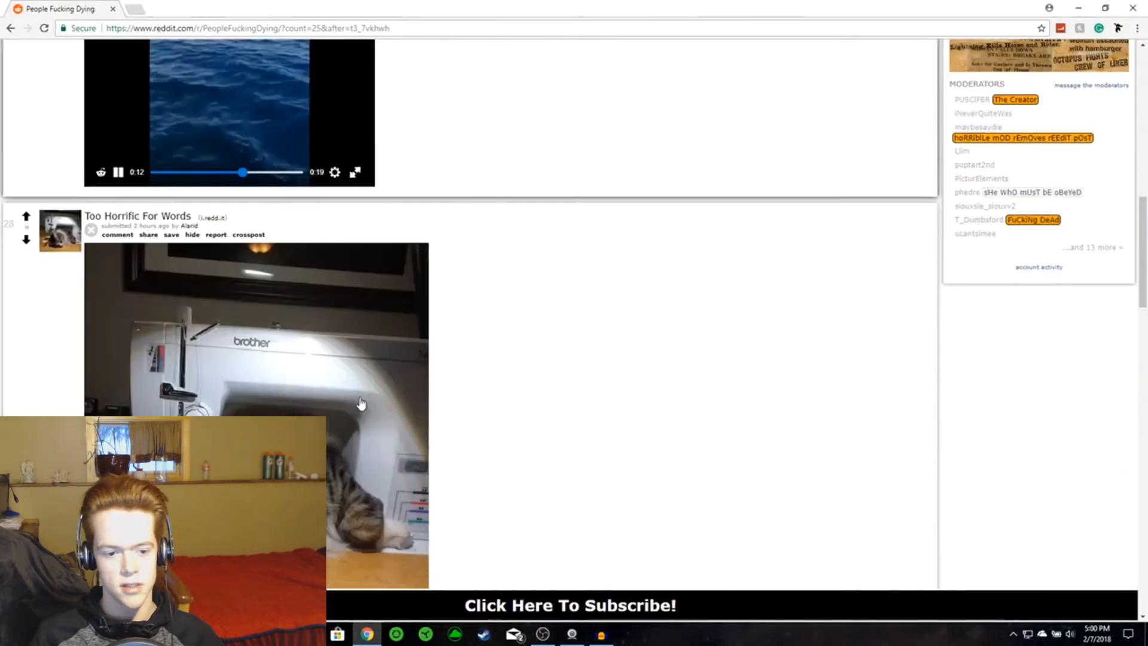
# Step: Scroll down the second page and expand the drunk driver airtime post inline
pyautogui.scroll(-3)
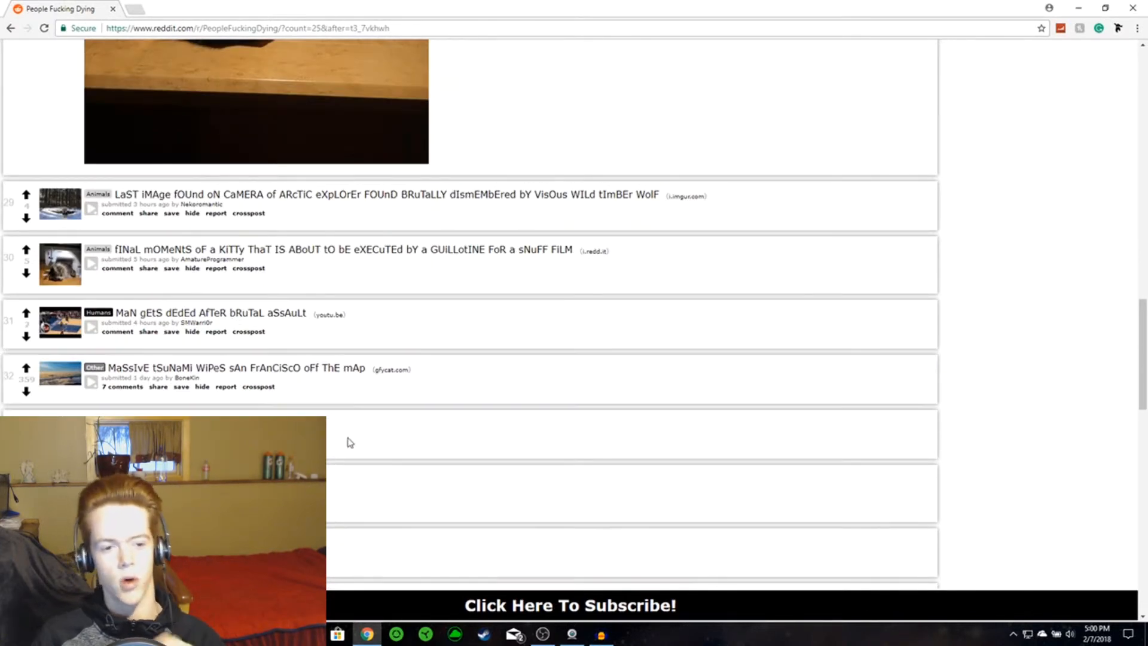
pyautogui.scroll(-3)
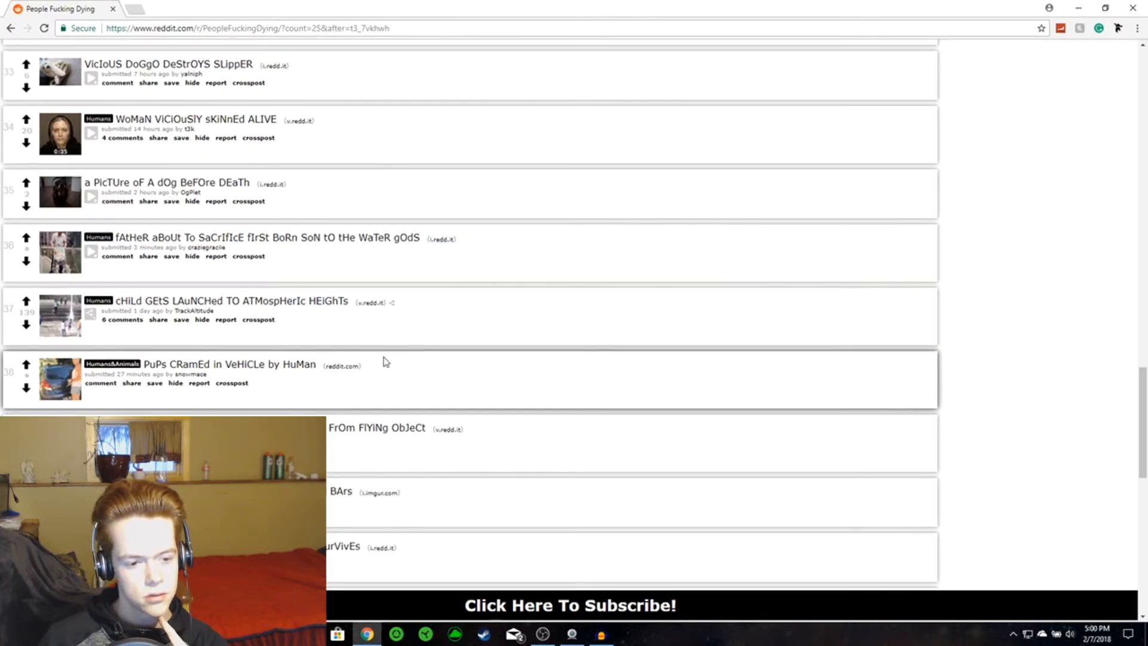
pyautogui.scroll(-3)
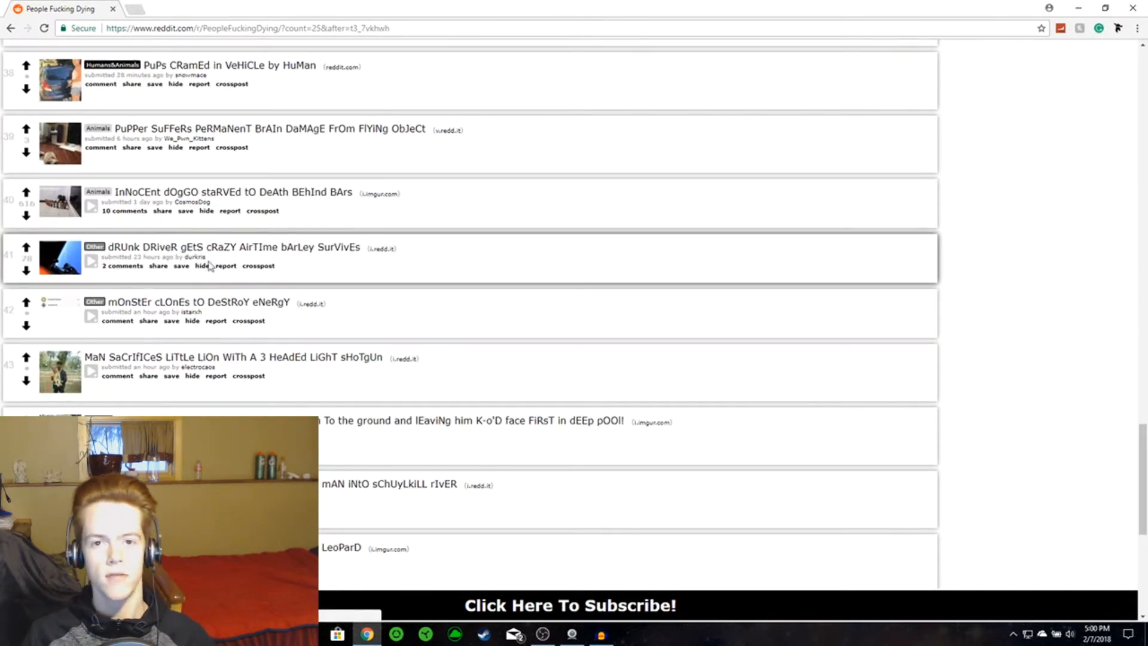
pyautogui.moveTo(296, 253)
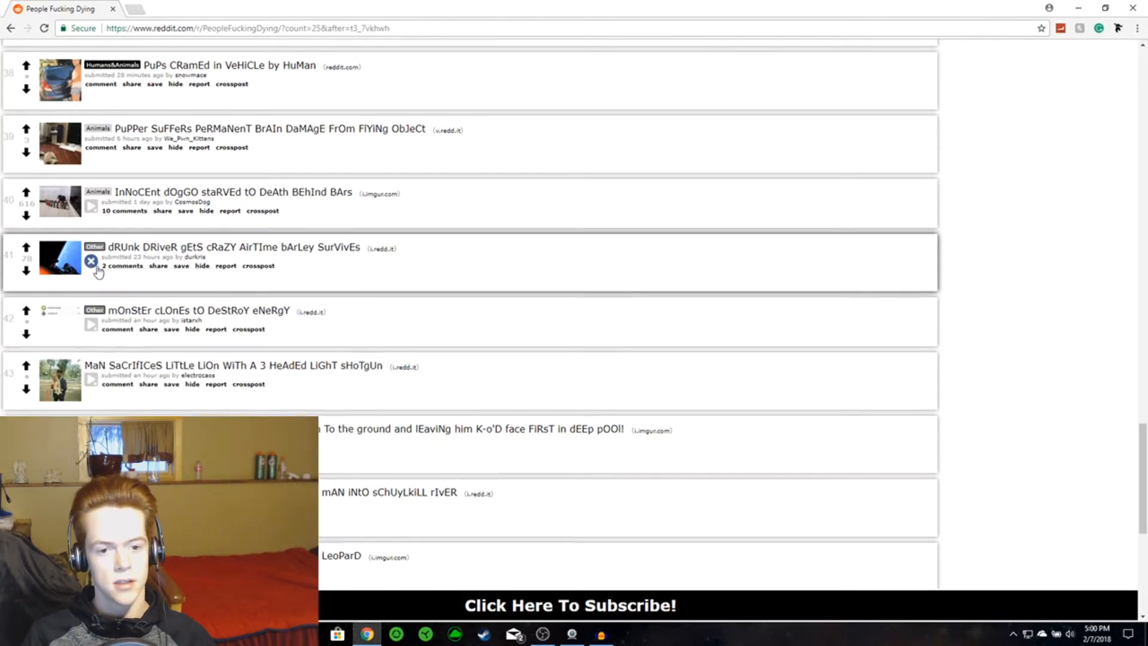
pyautogui.click(91, 260)
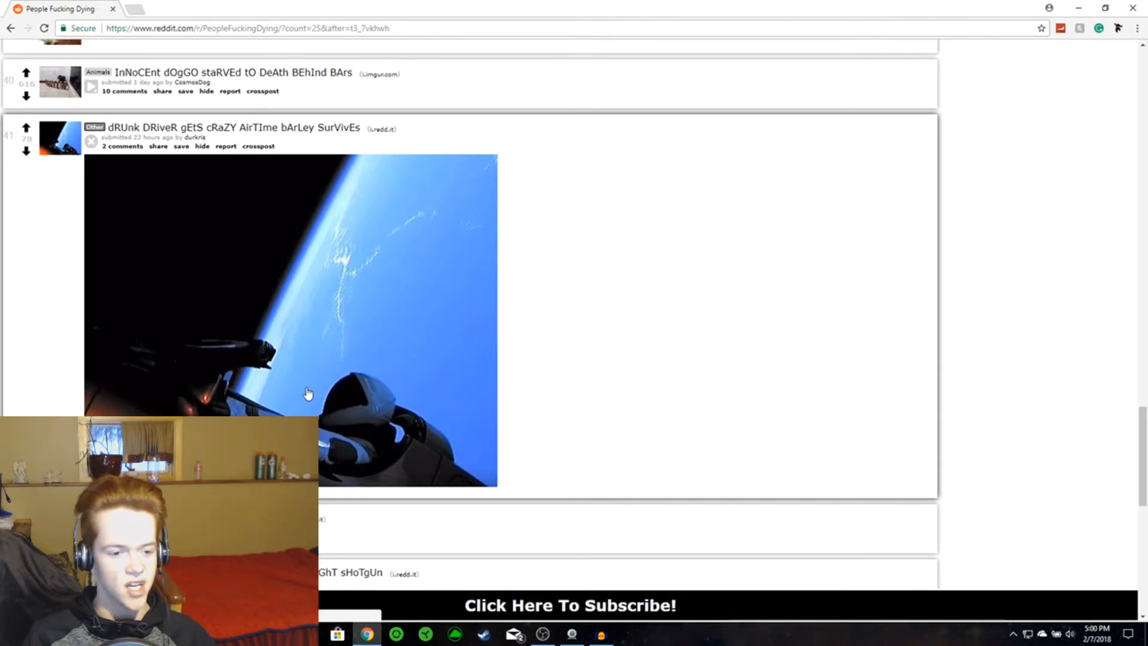
# Step: Play the human-takes-duck clip inline and scroll toward the next-page link
pyautogui.scroll(-3)
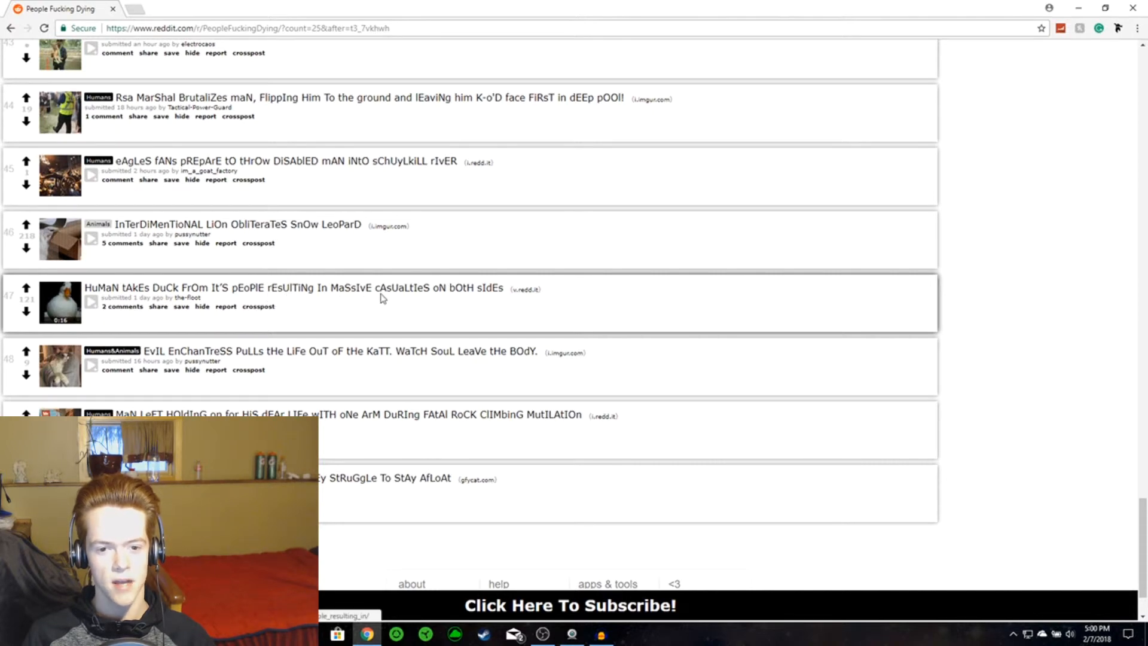
pyautogui.click(91, 301)
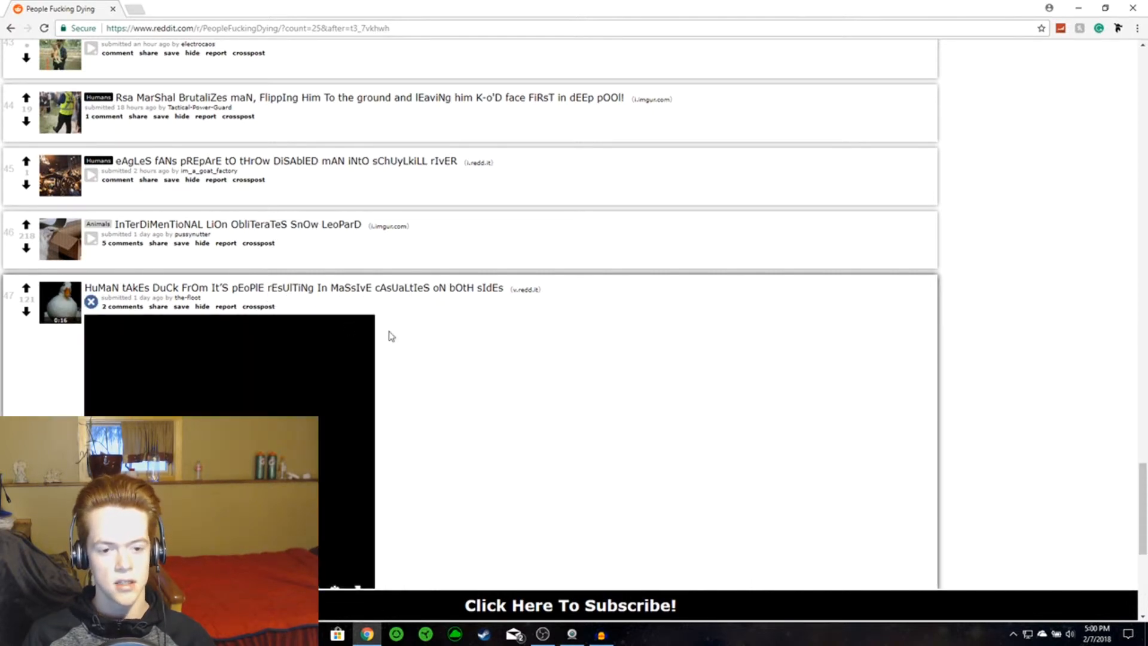
pyautogui.scroll(-3)
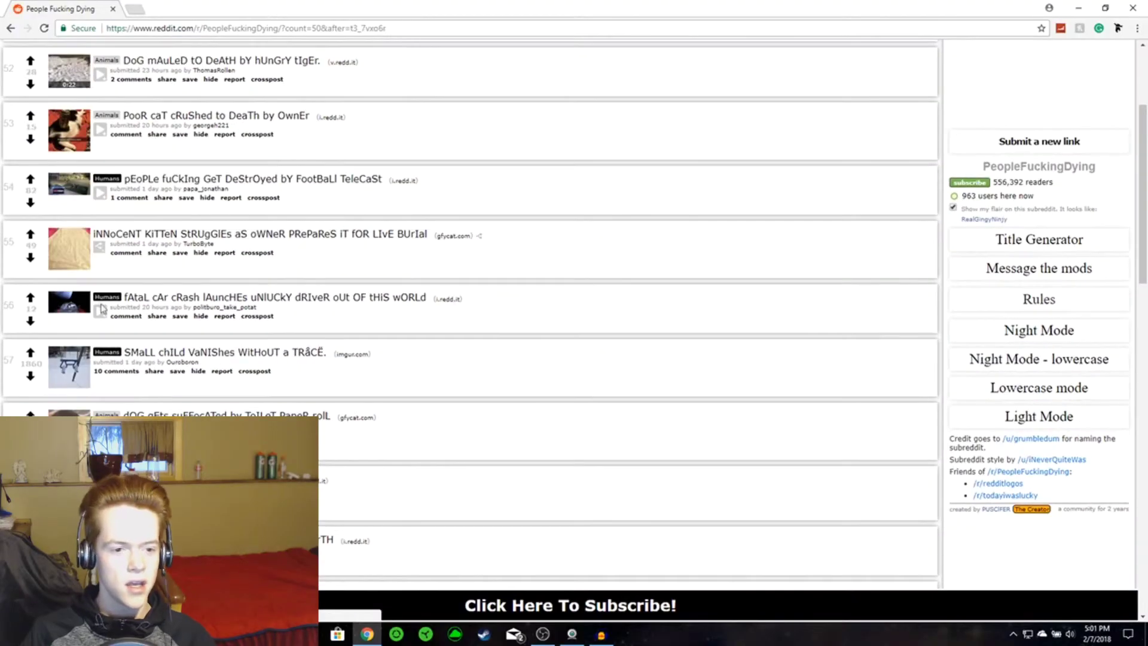
pyautogui.moveTo(327, 247)
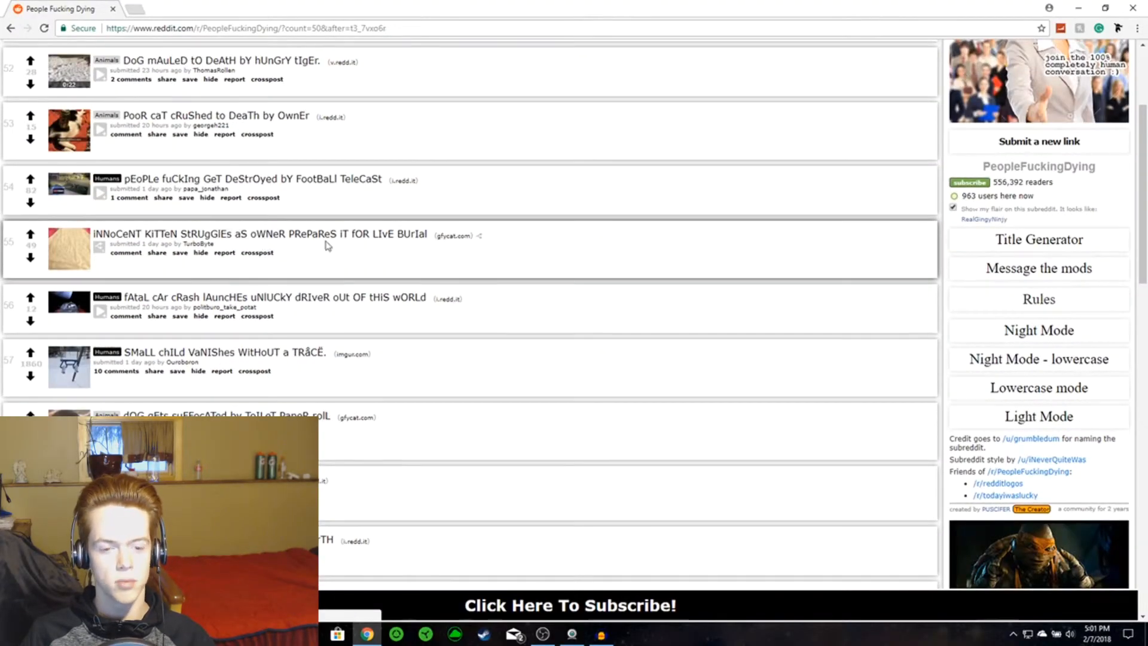
pyautogui.moveTo(73, 256)
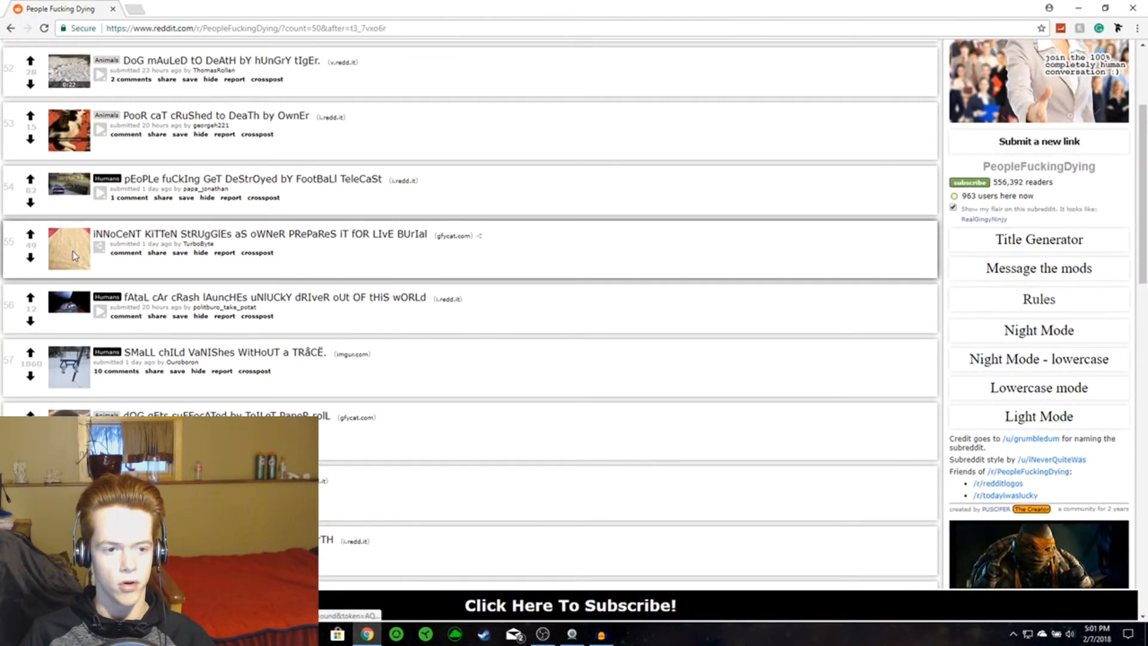
pyautogui.click(259, 233)
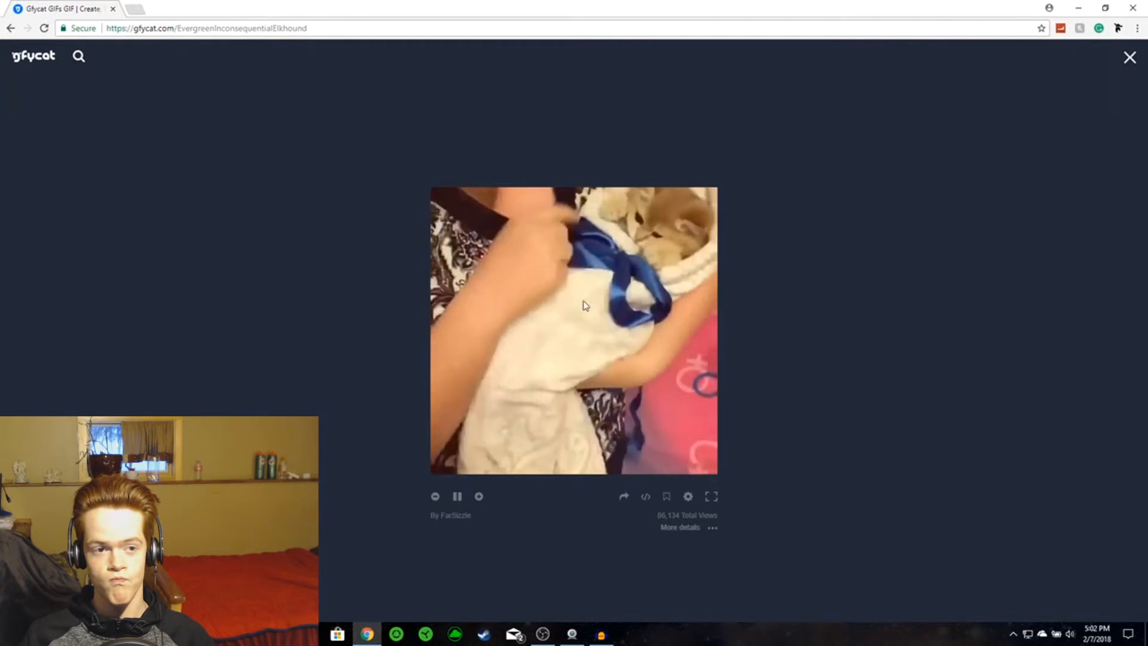
pyautogui.click(11, 27)
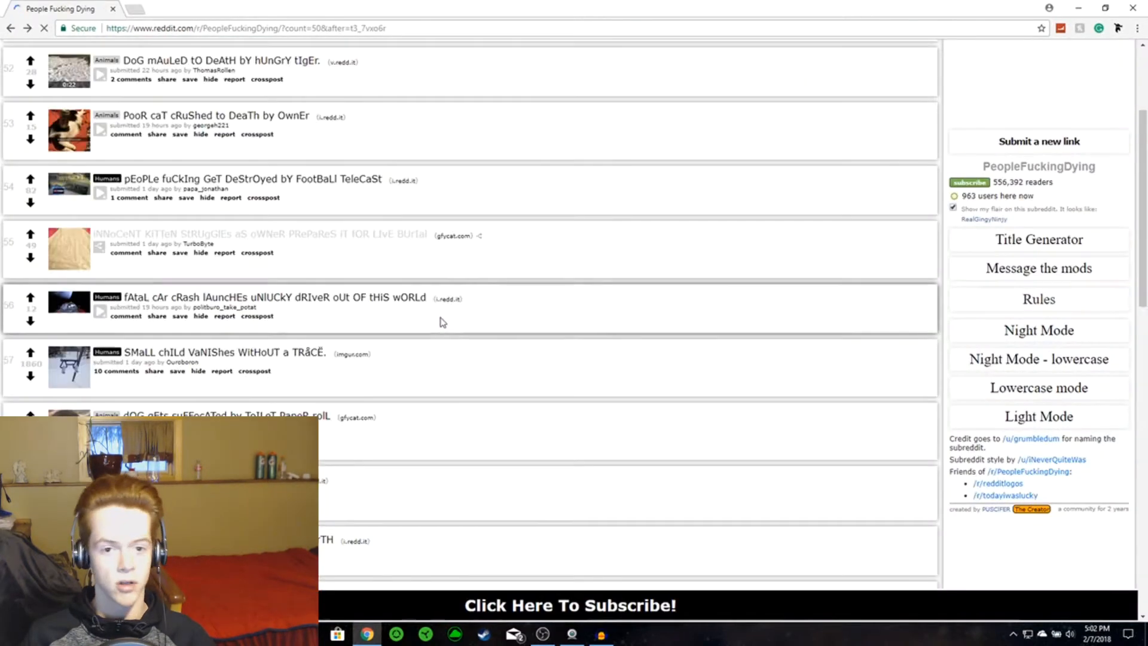
# Step: Scroll through the listing around the toilet-paper dog post
pyautogui.scroll(-3)
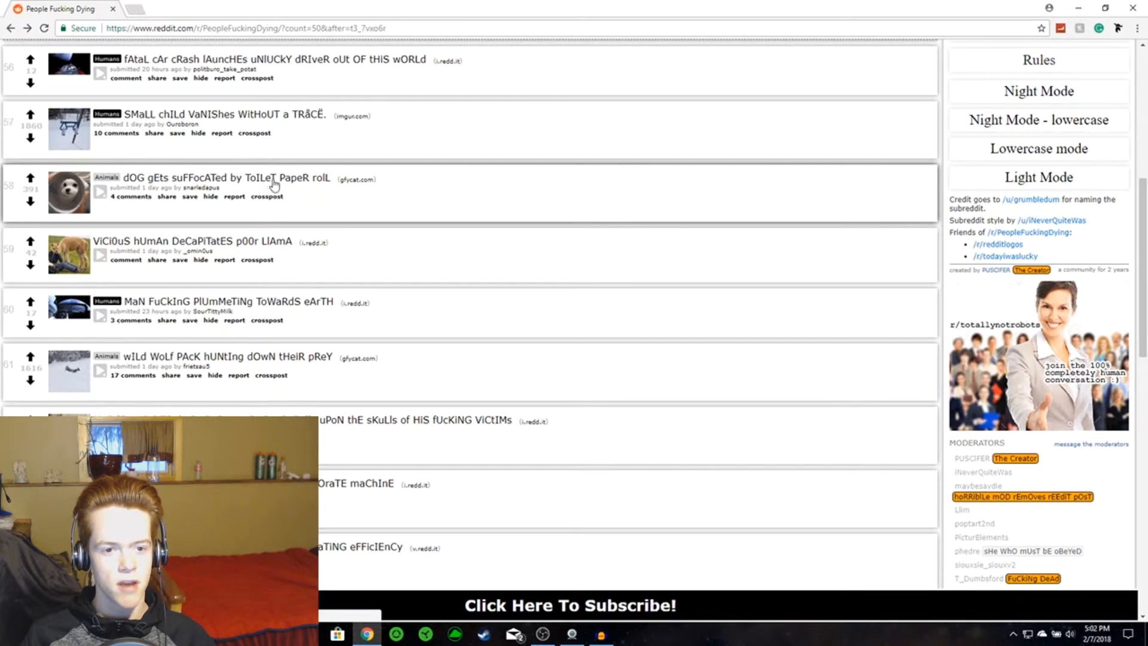
pyautogui.scroll(-3)
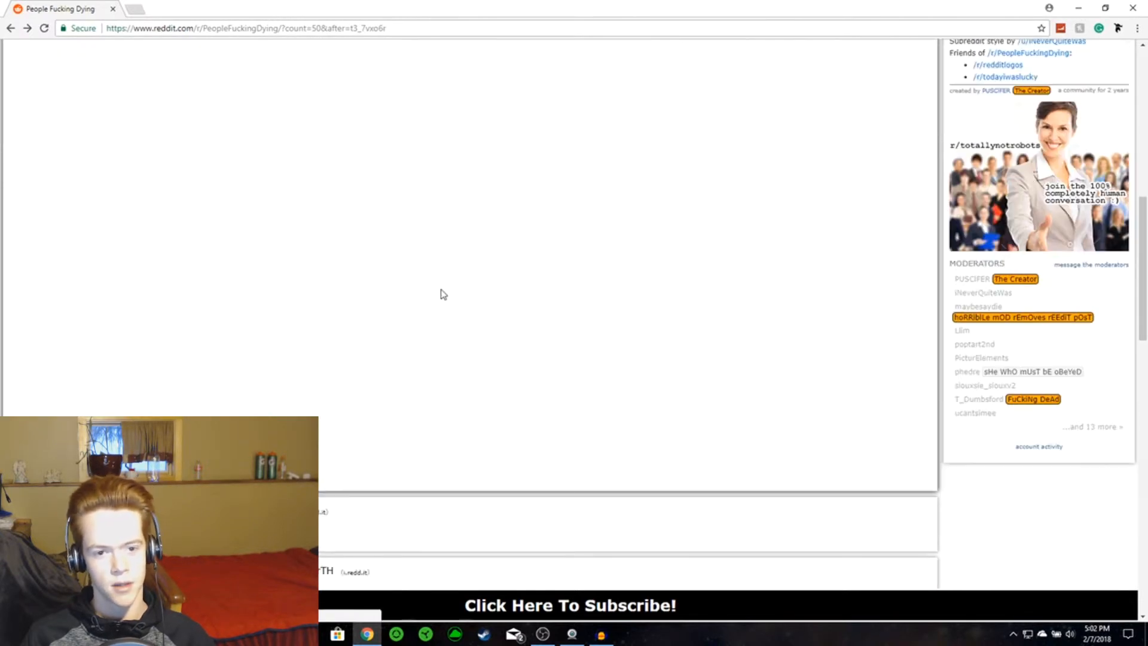
pyautogui.scroll(3)
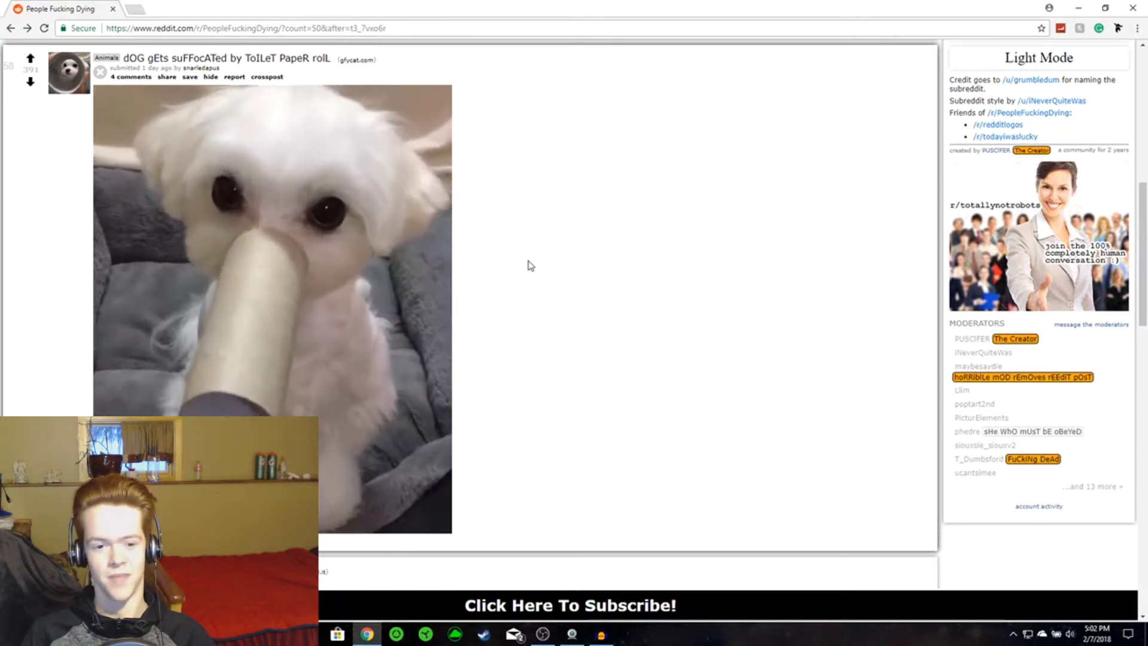
pyautogui.scroll(-3)
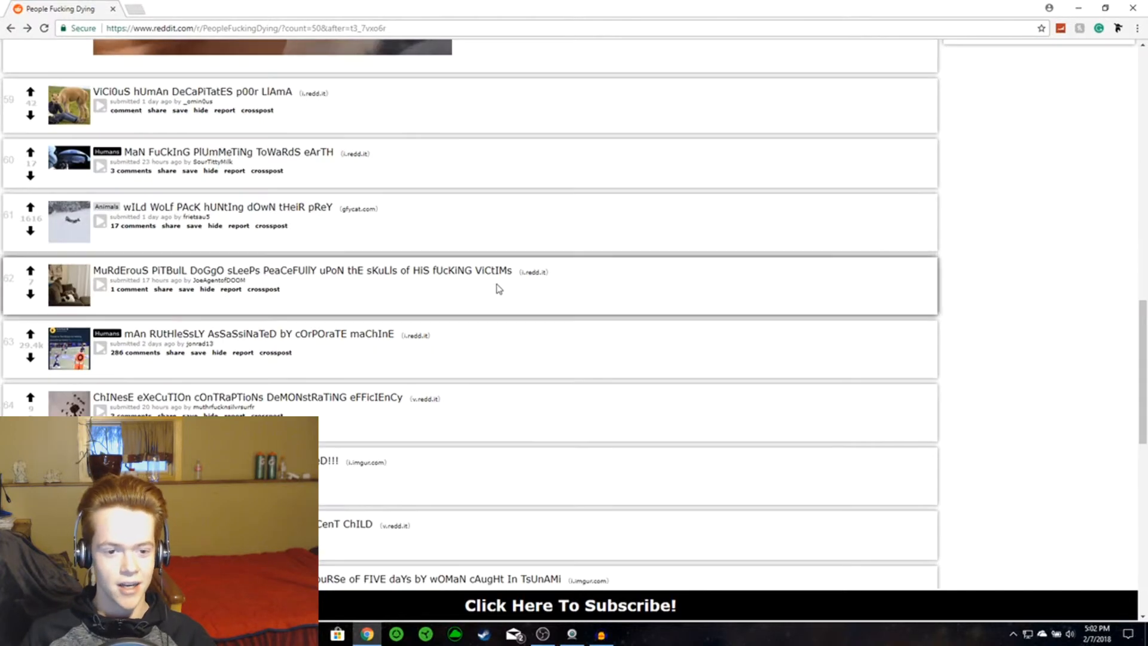
# Step: Scroll down to the wolves post and play its clip inline
pyautogui.scroll(-3)
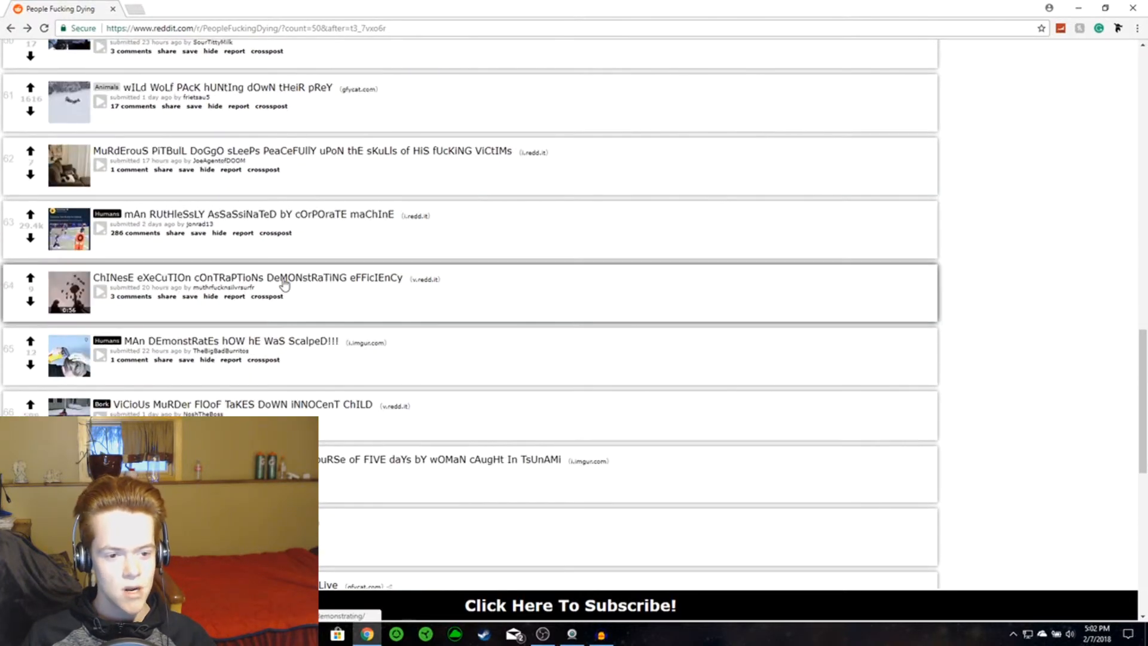
pyautogui.scroll(-3)
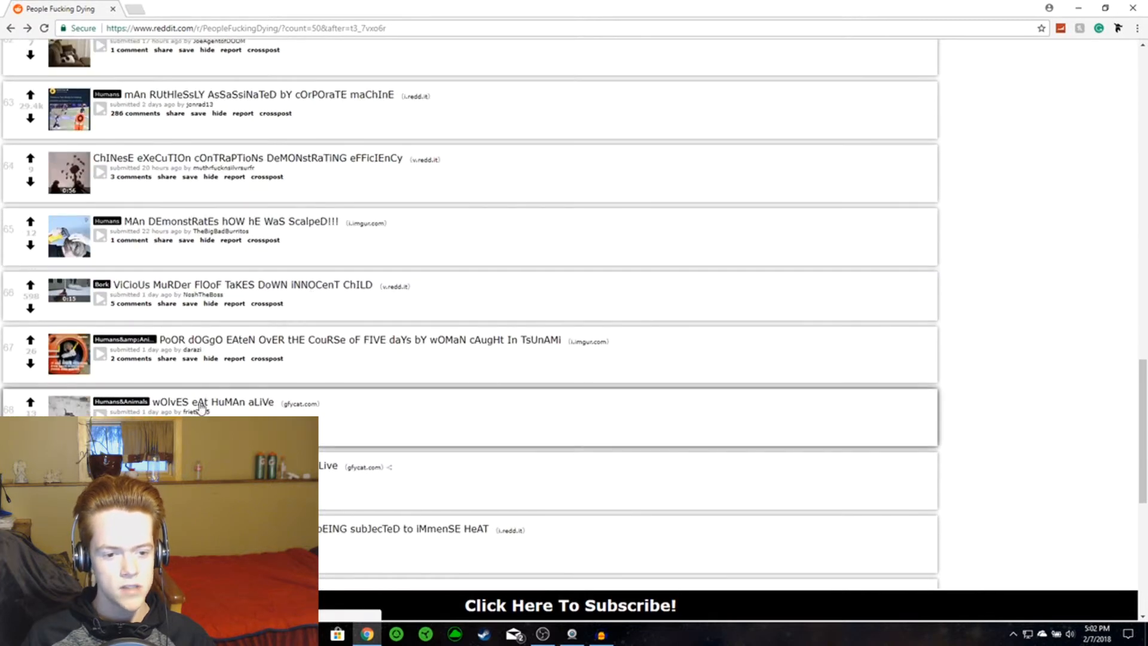
pyautogui.scroll(-3)
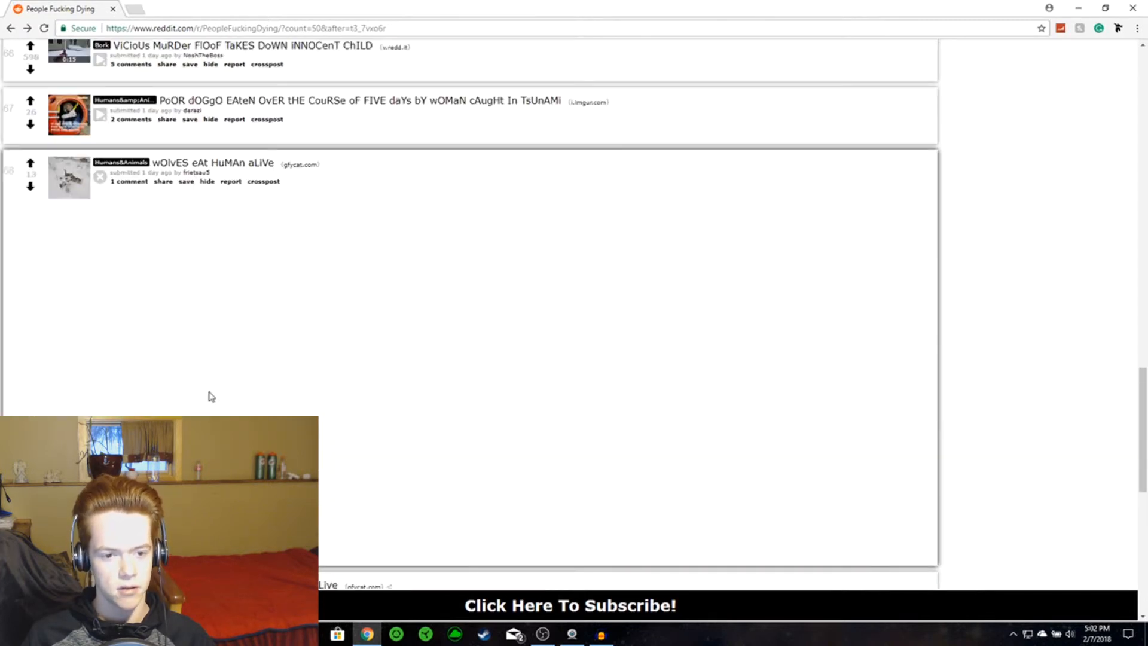
pyautogui.click(69, 177)
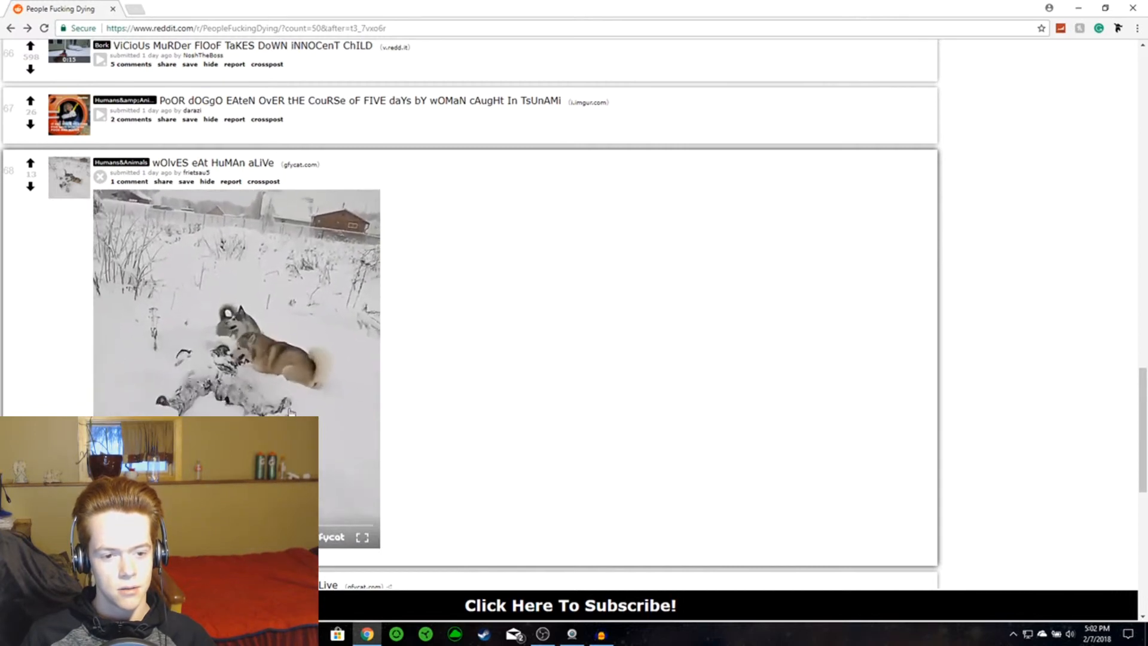
pyautogui.scroll(-3)
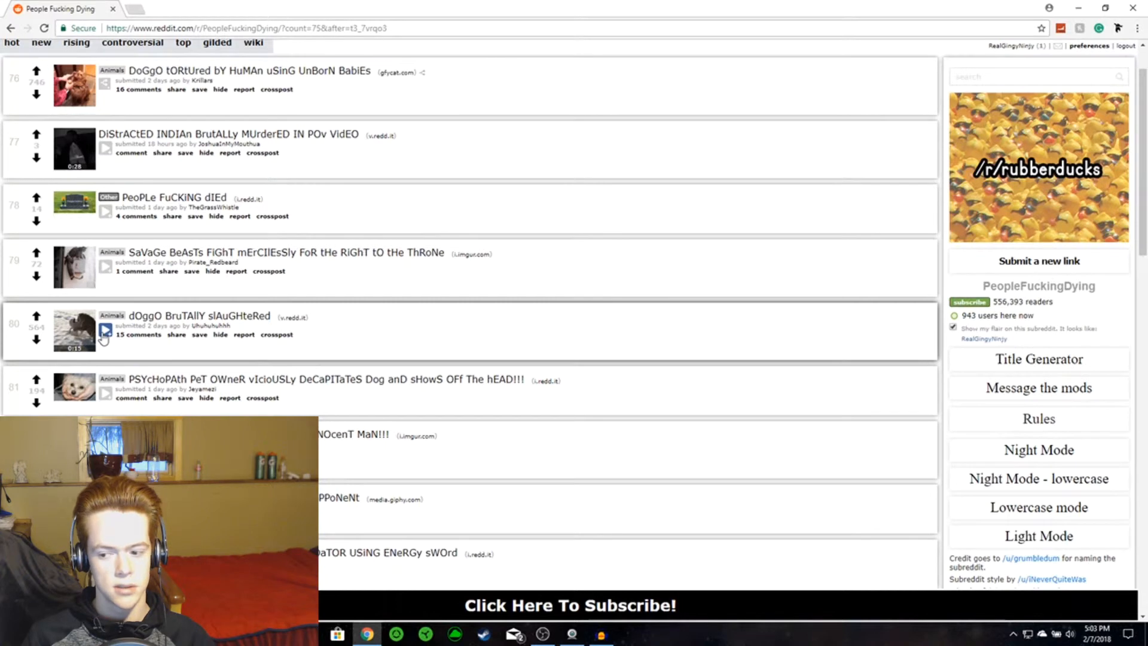
# Step: Play the dOggO BruTAllY slAuGHteRed clip inline and scroll down past the dead fox post
pyautogui.click(105, 330)
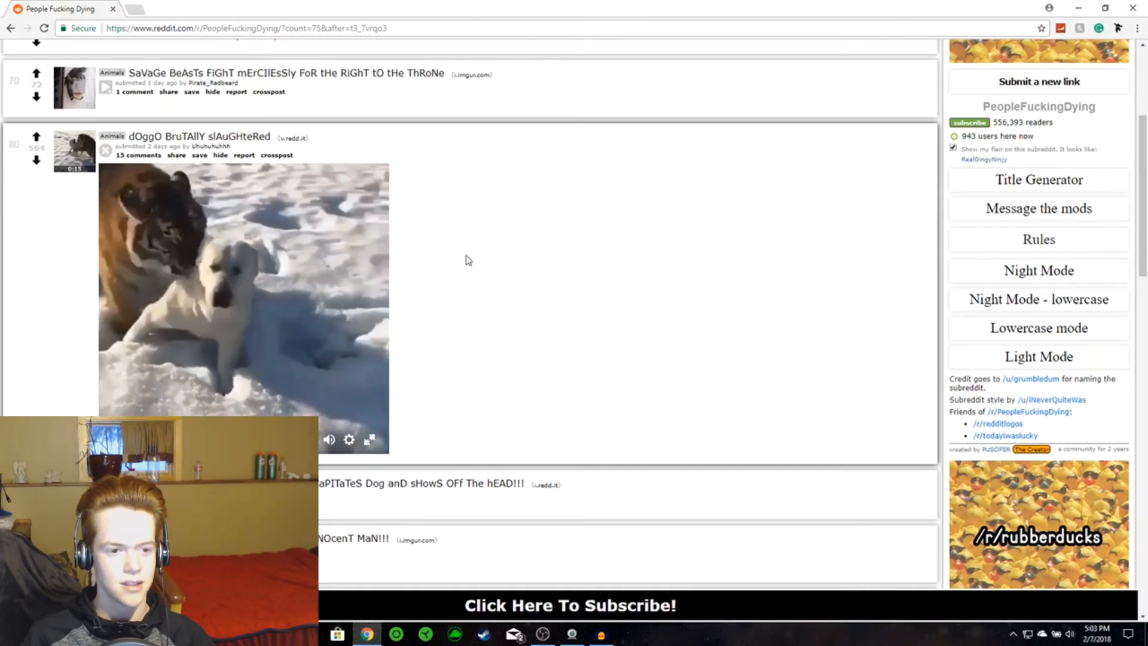
pyautogui.scroll(-3)
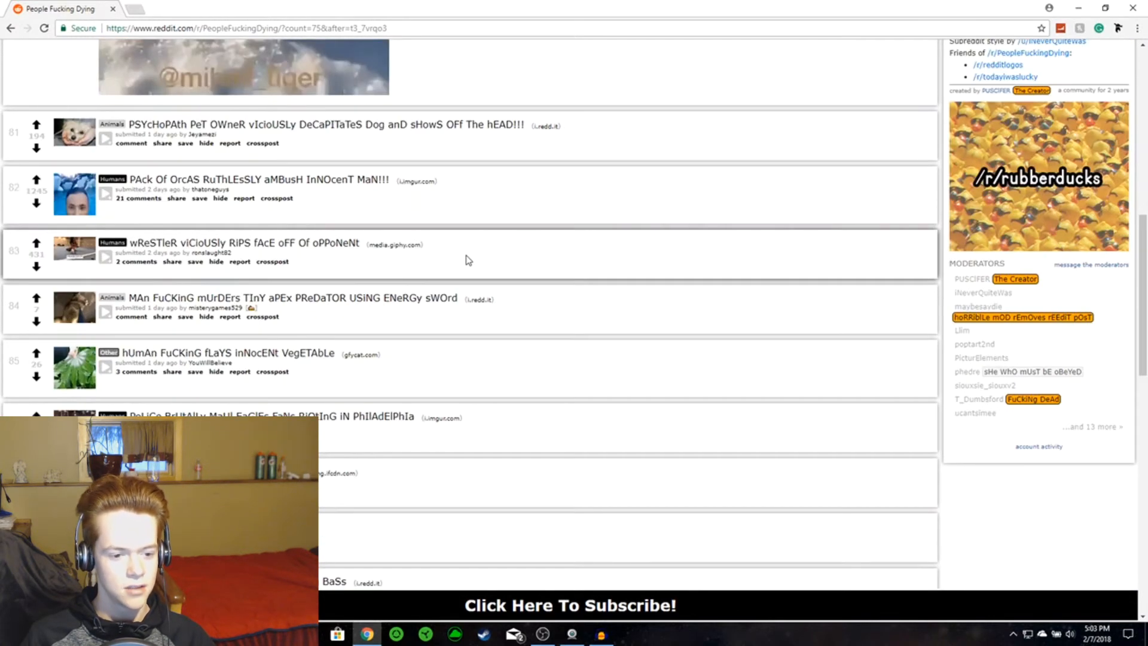
pyautogui.scroll(-3)
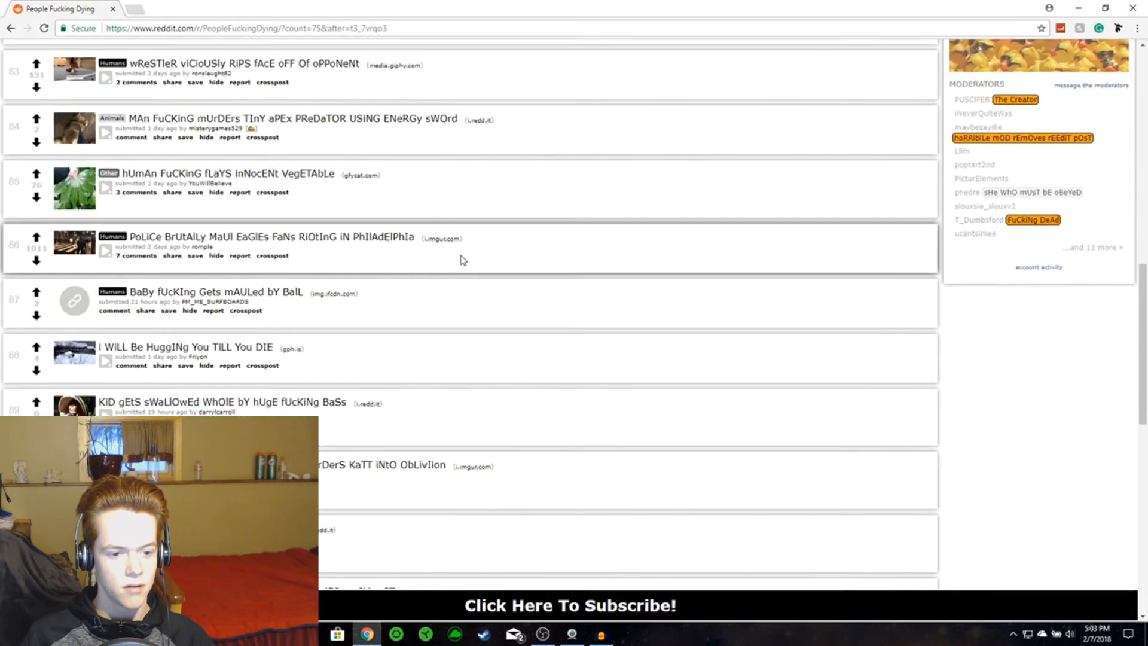
pyautogui.scroll(-3)
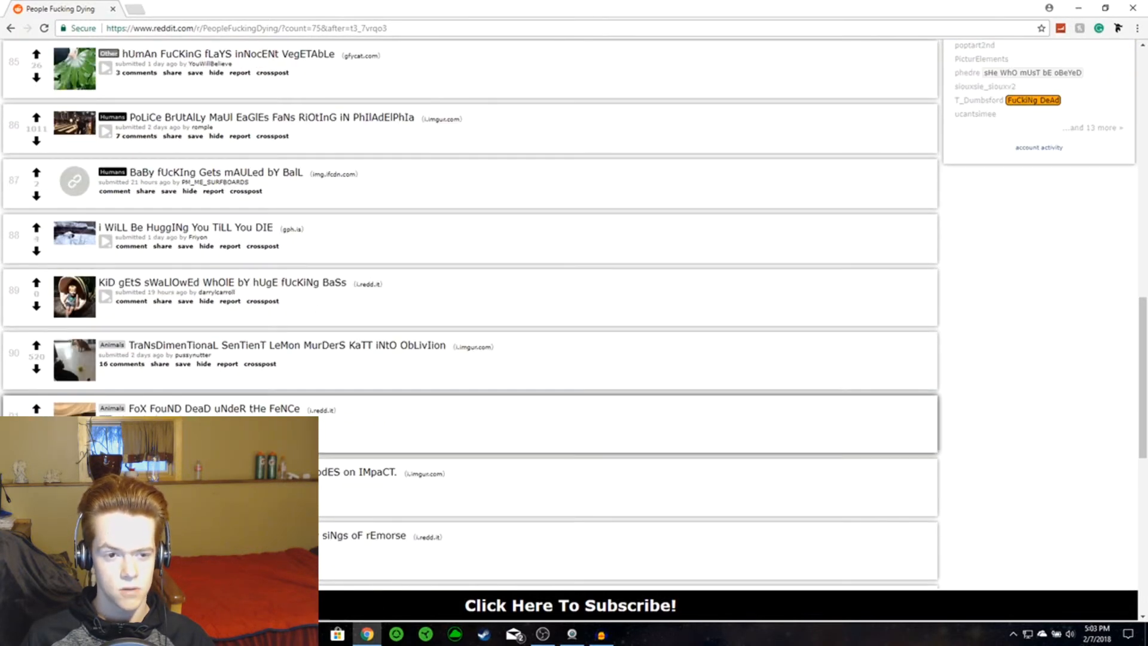
pyautogui.scroll(-3)
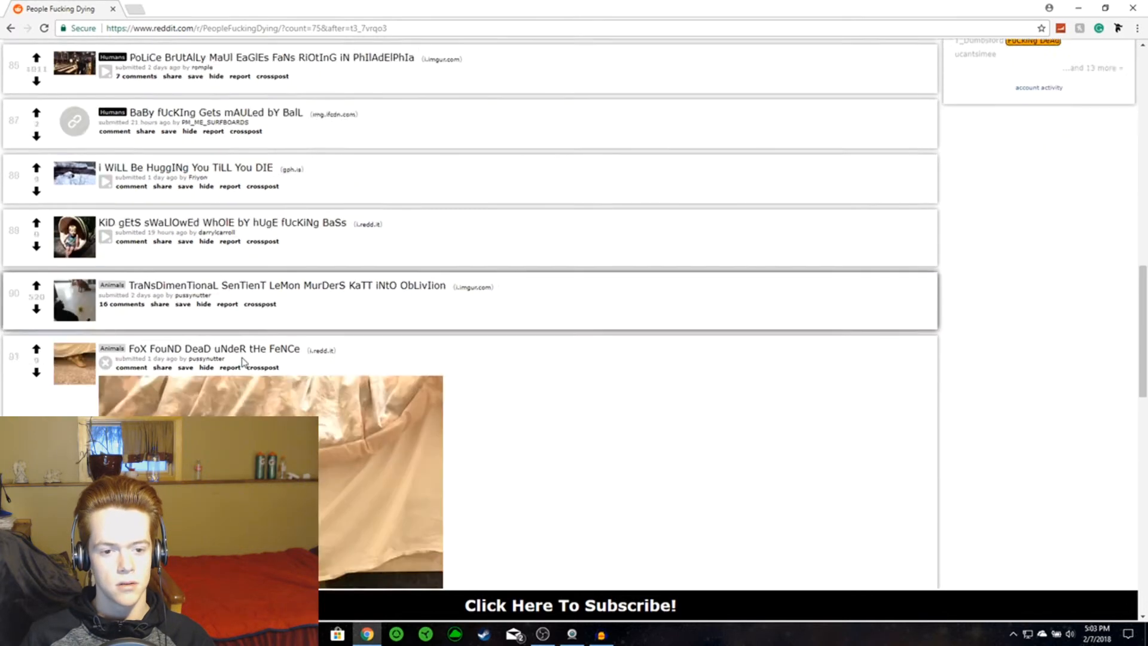
pyautogui.scroll(-3)
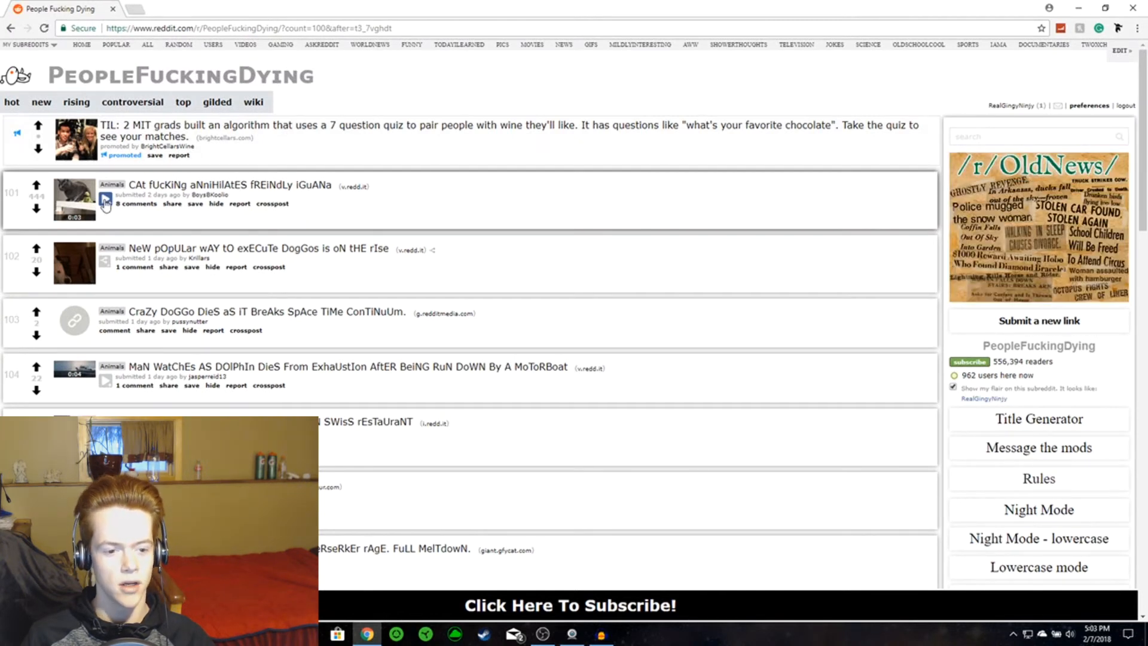
# Step: Expand the cat-and-iguana clip inline and scroll on through the fifth page's posts
pyautogui.click(105, 199)
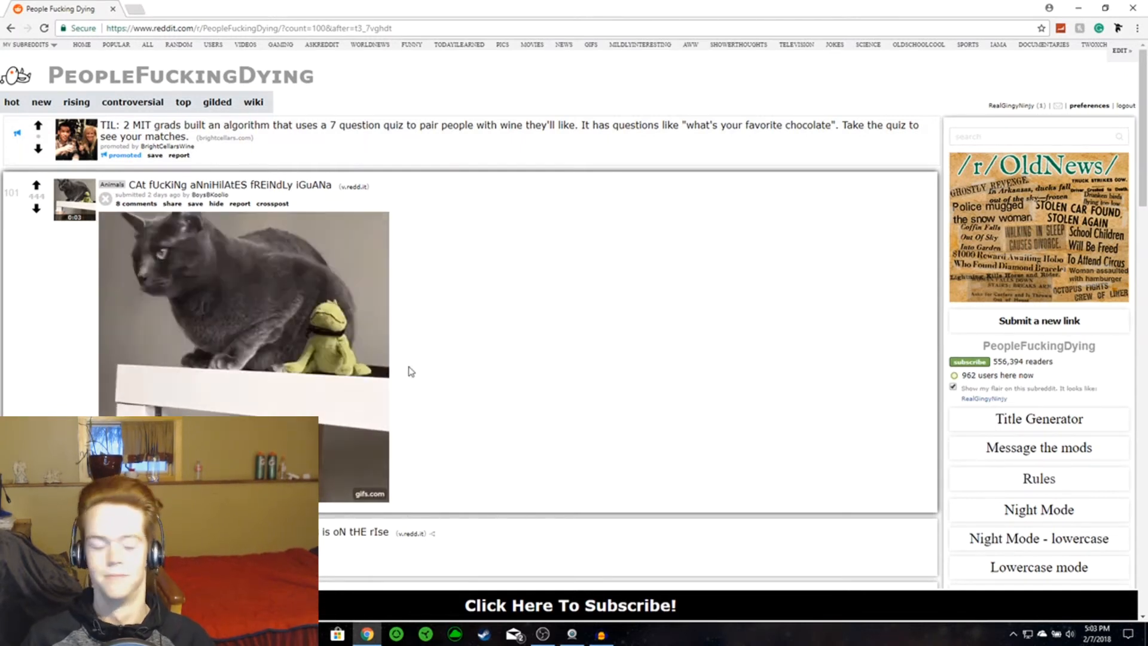
pyautogui.scroll(-3)
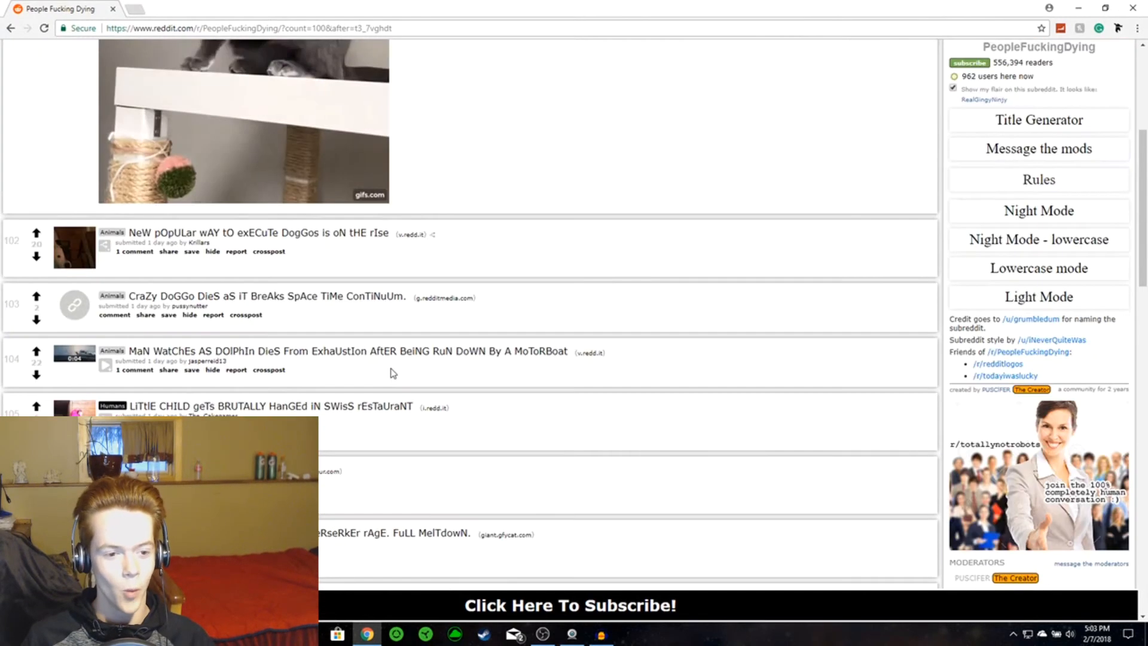
pyautogui.scroll(-3)
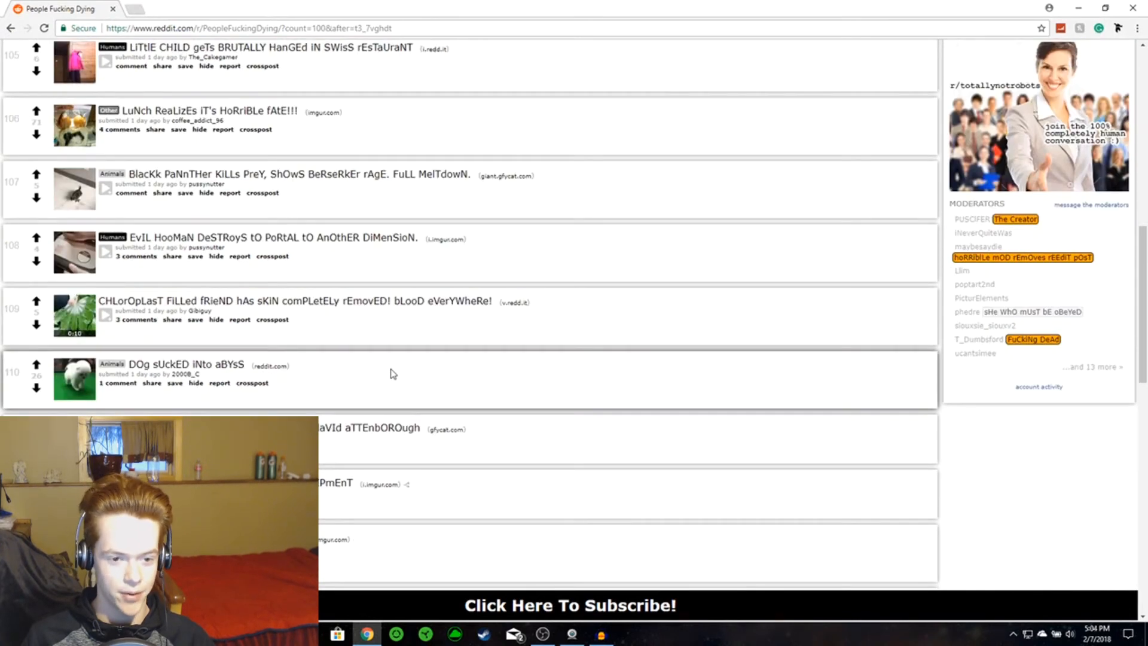
pyautogui.scroll(-3)
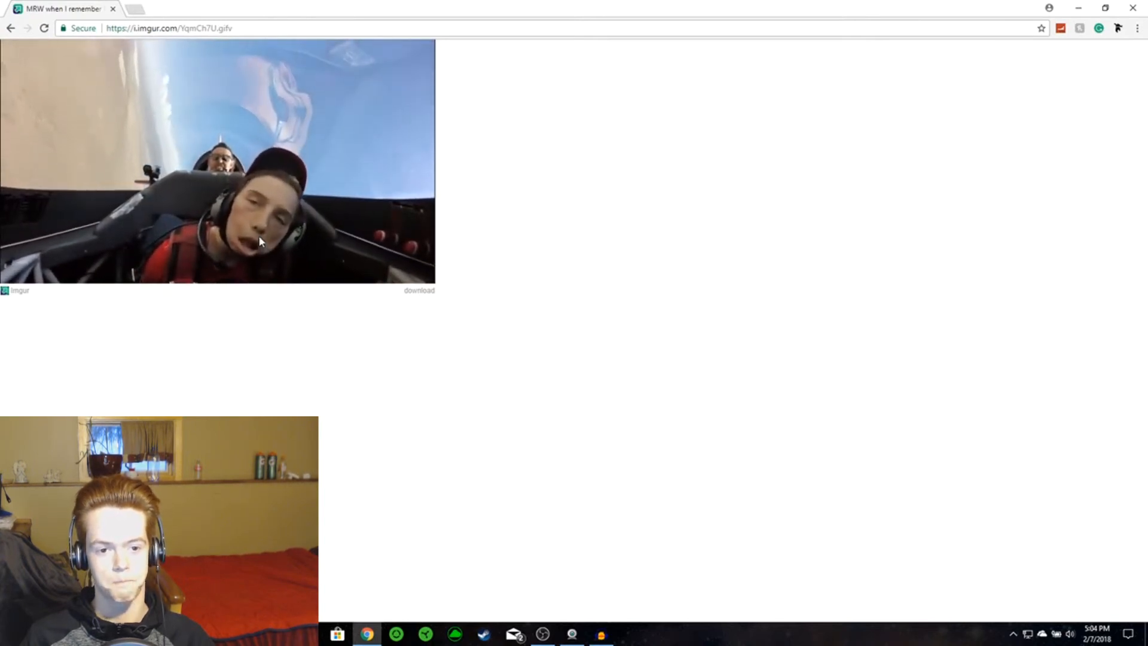
pyautogui.moveTo(258, 307)
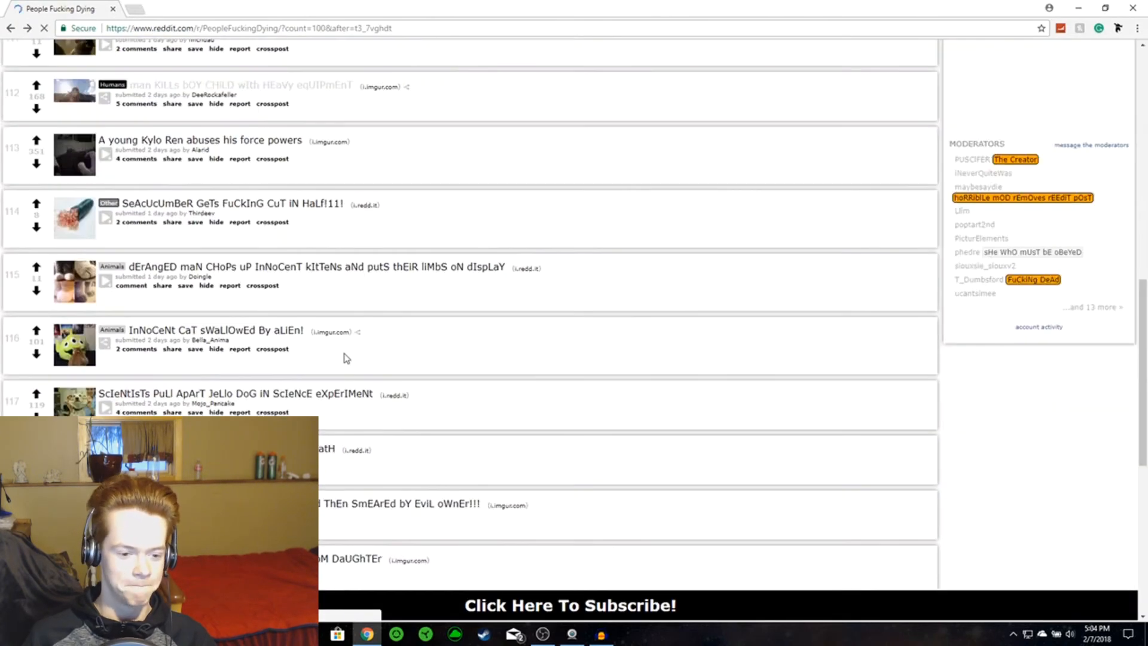
pyautogui.scroll(-3)
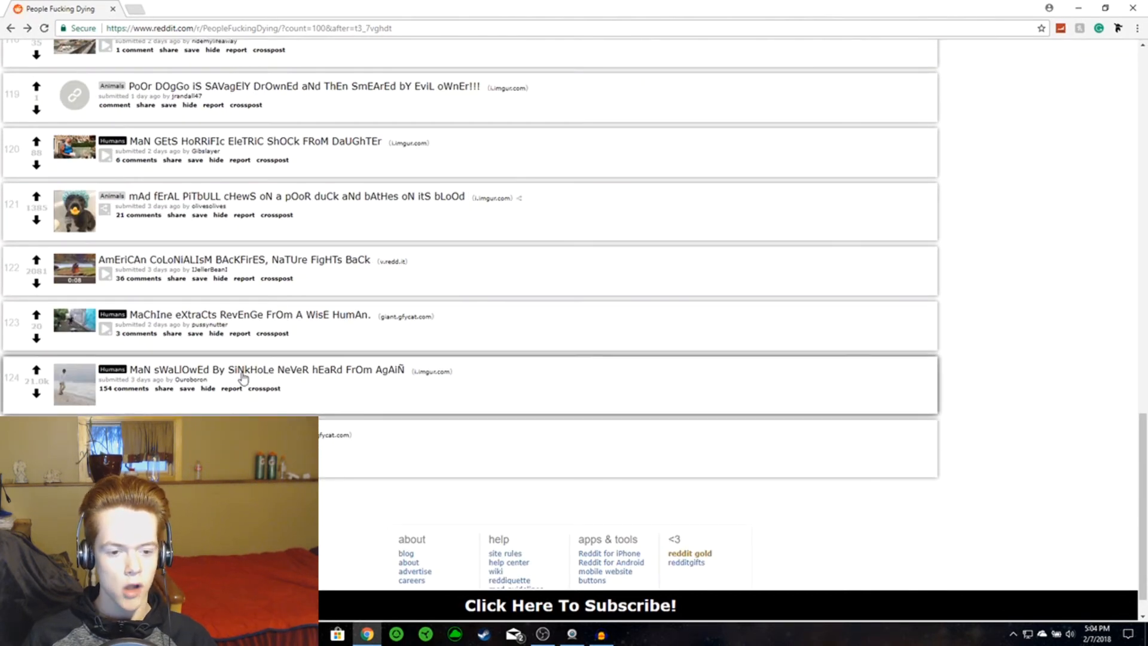
pyautogui.moveTo(338, 377)
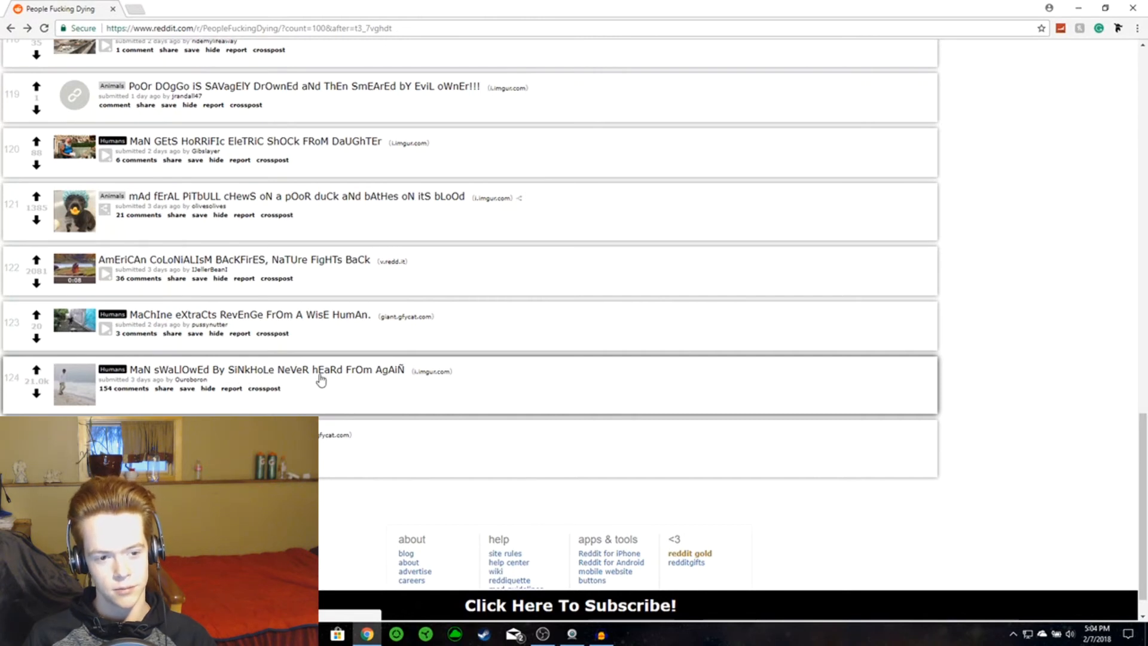
pyautogui.moveTo(73, 383)
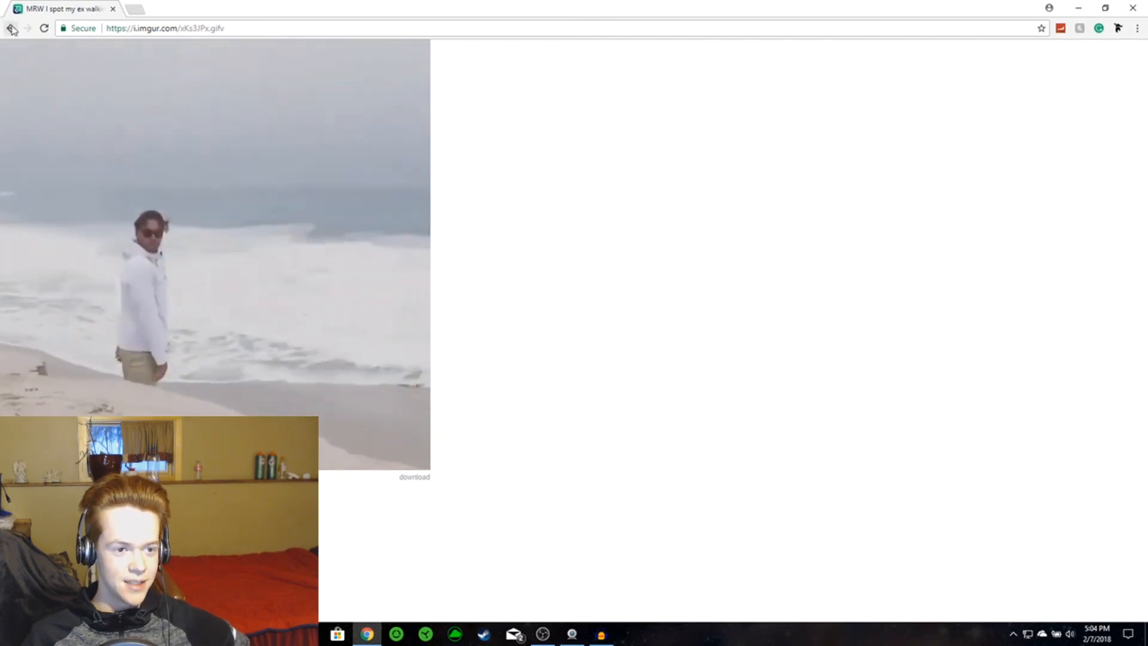
pyautogui.click(12, 28)
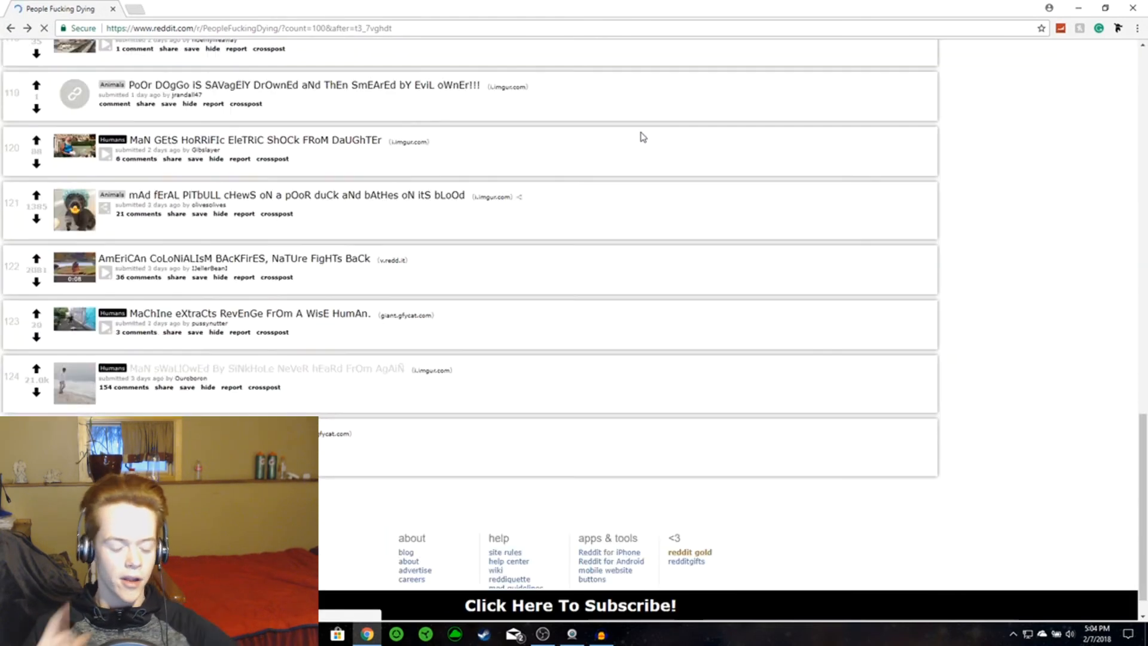